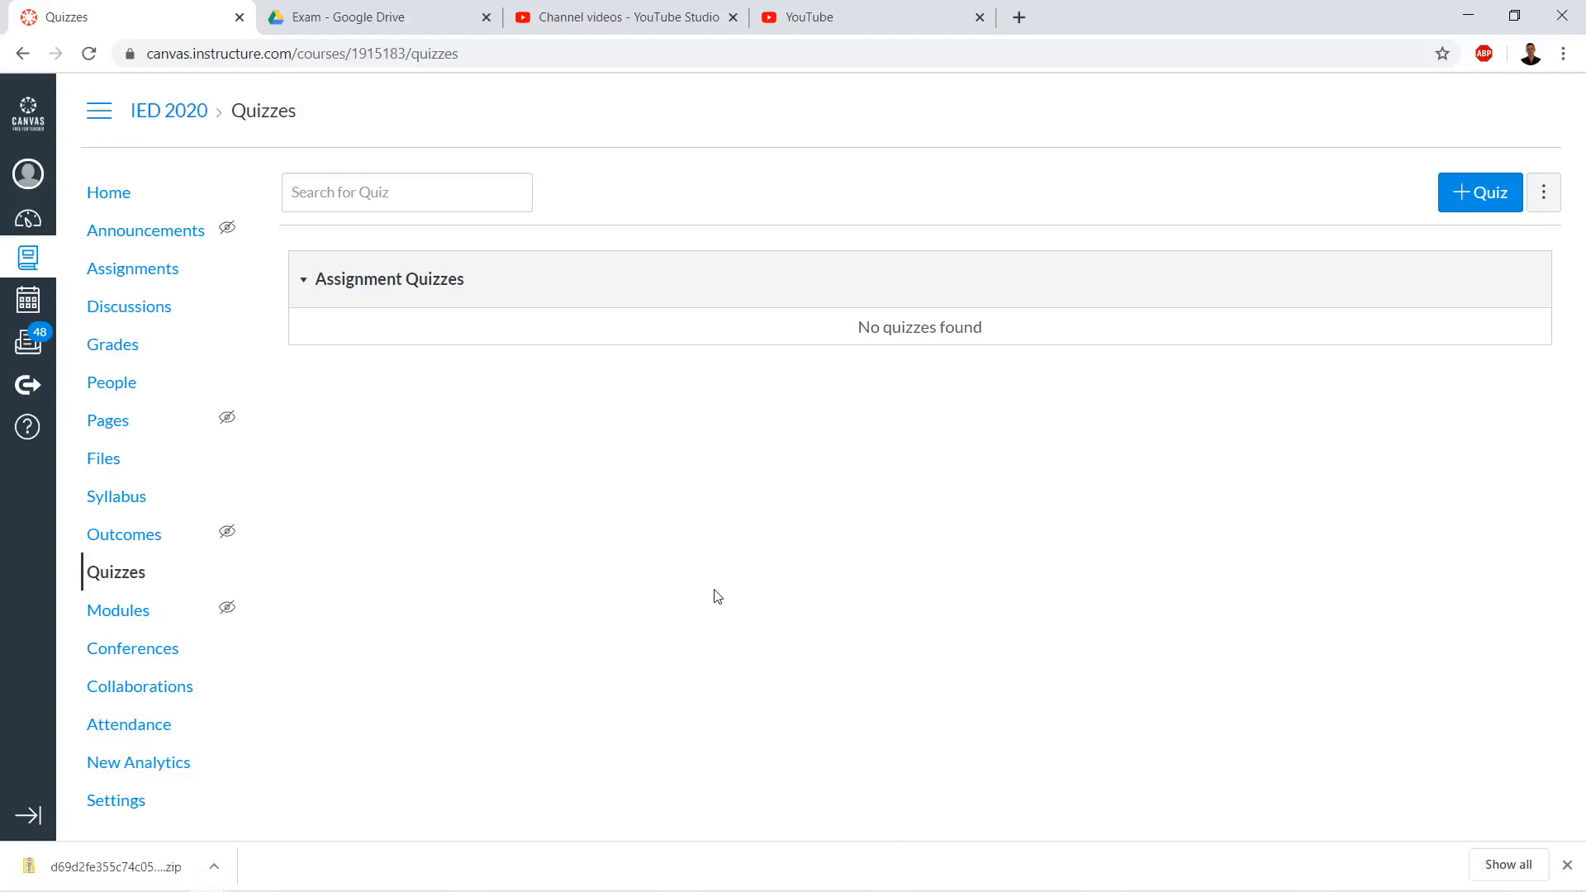
mouse_move(757, 117)
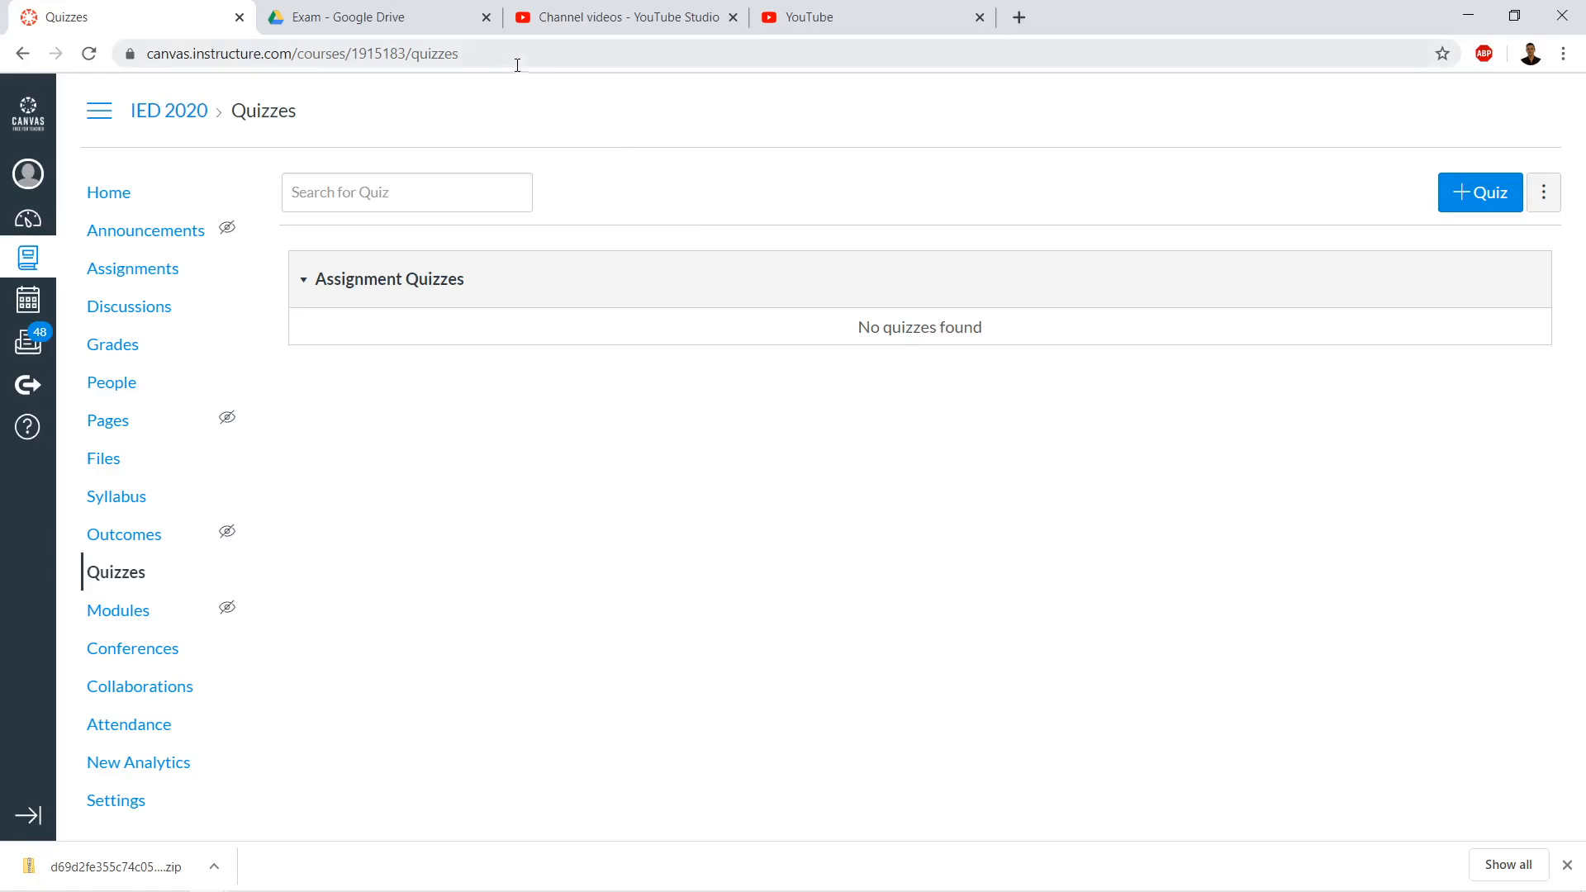
mouse_move(379, 17)
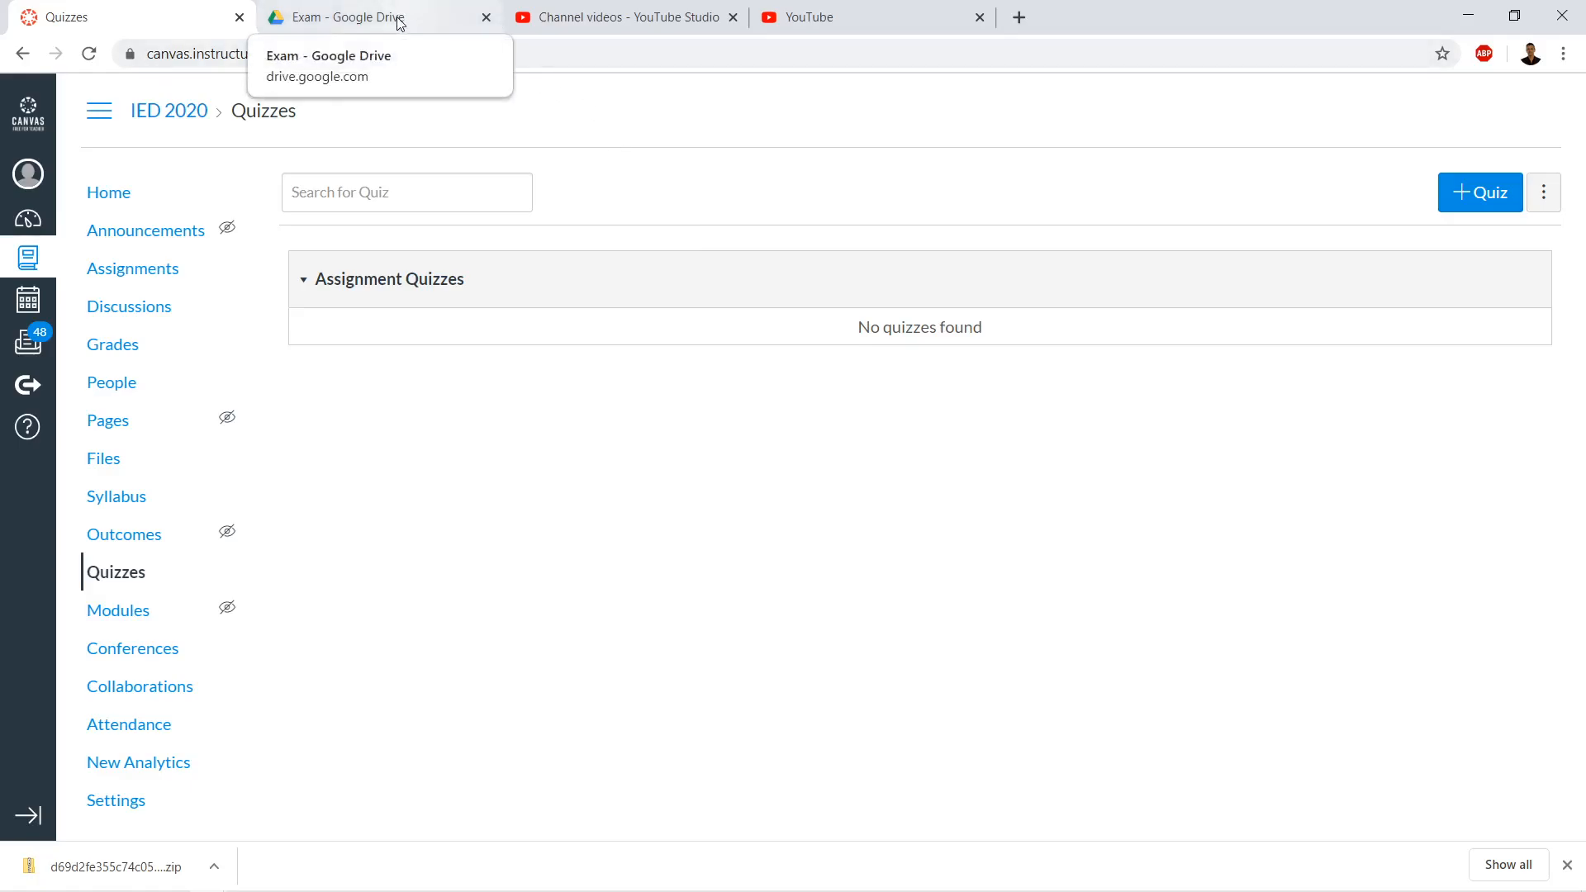
Download 2020IDArticulationExam.imscc from the Drive Exam folder and close the Downloads window
left_click(343, 17)
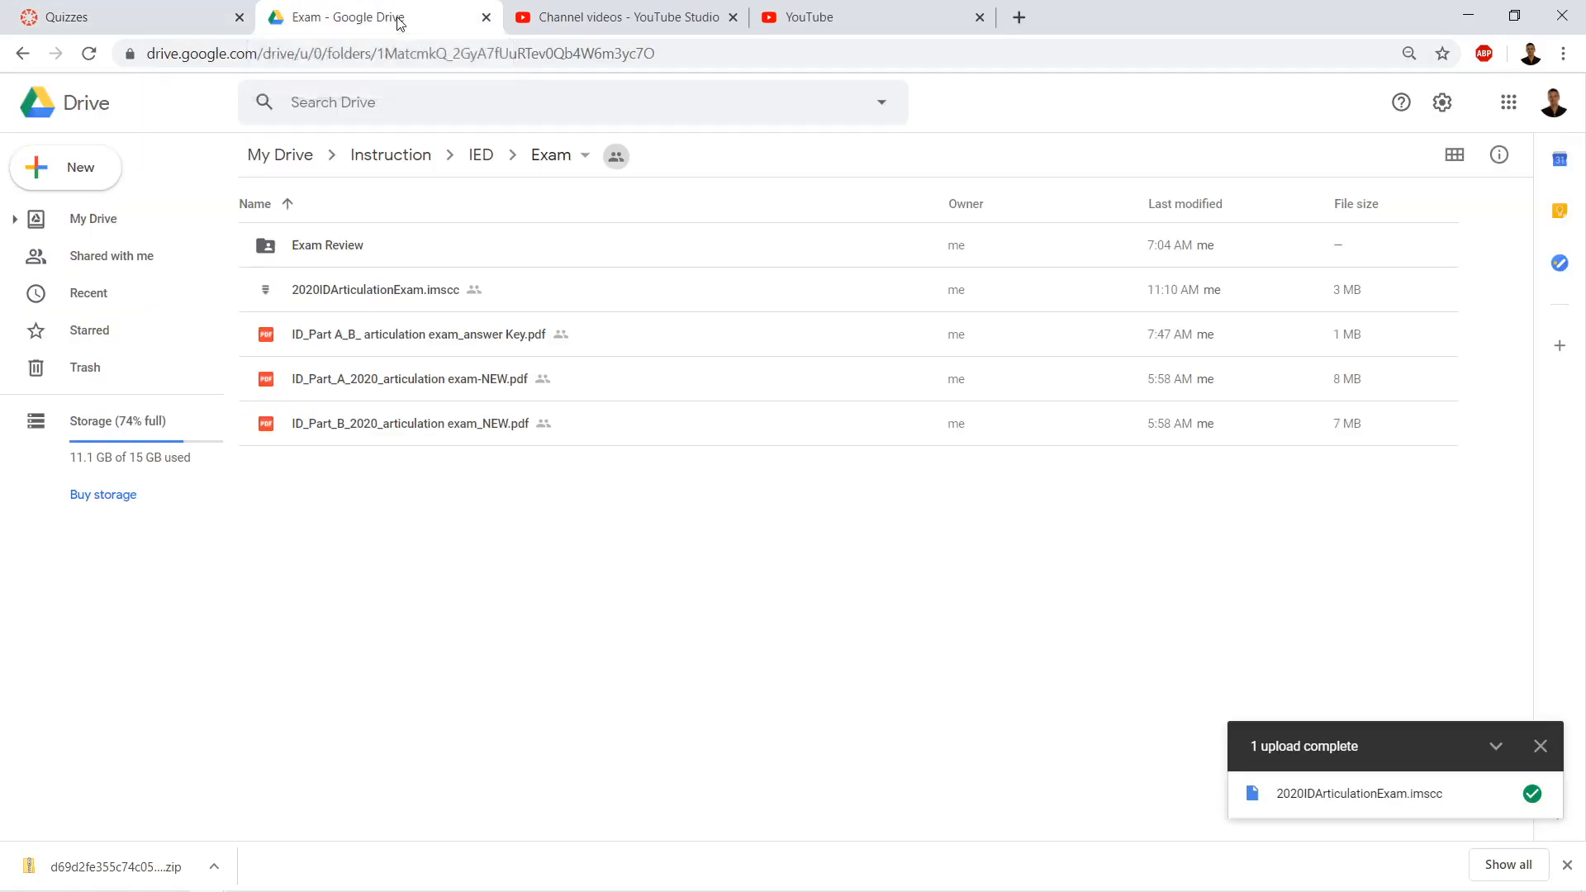
mouse_move(424, 301)
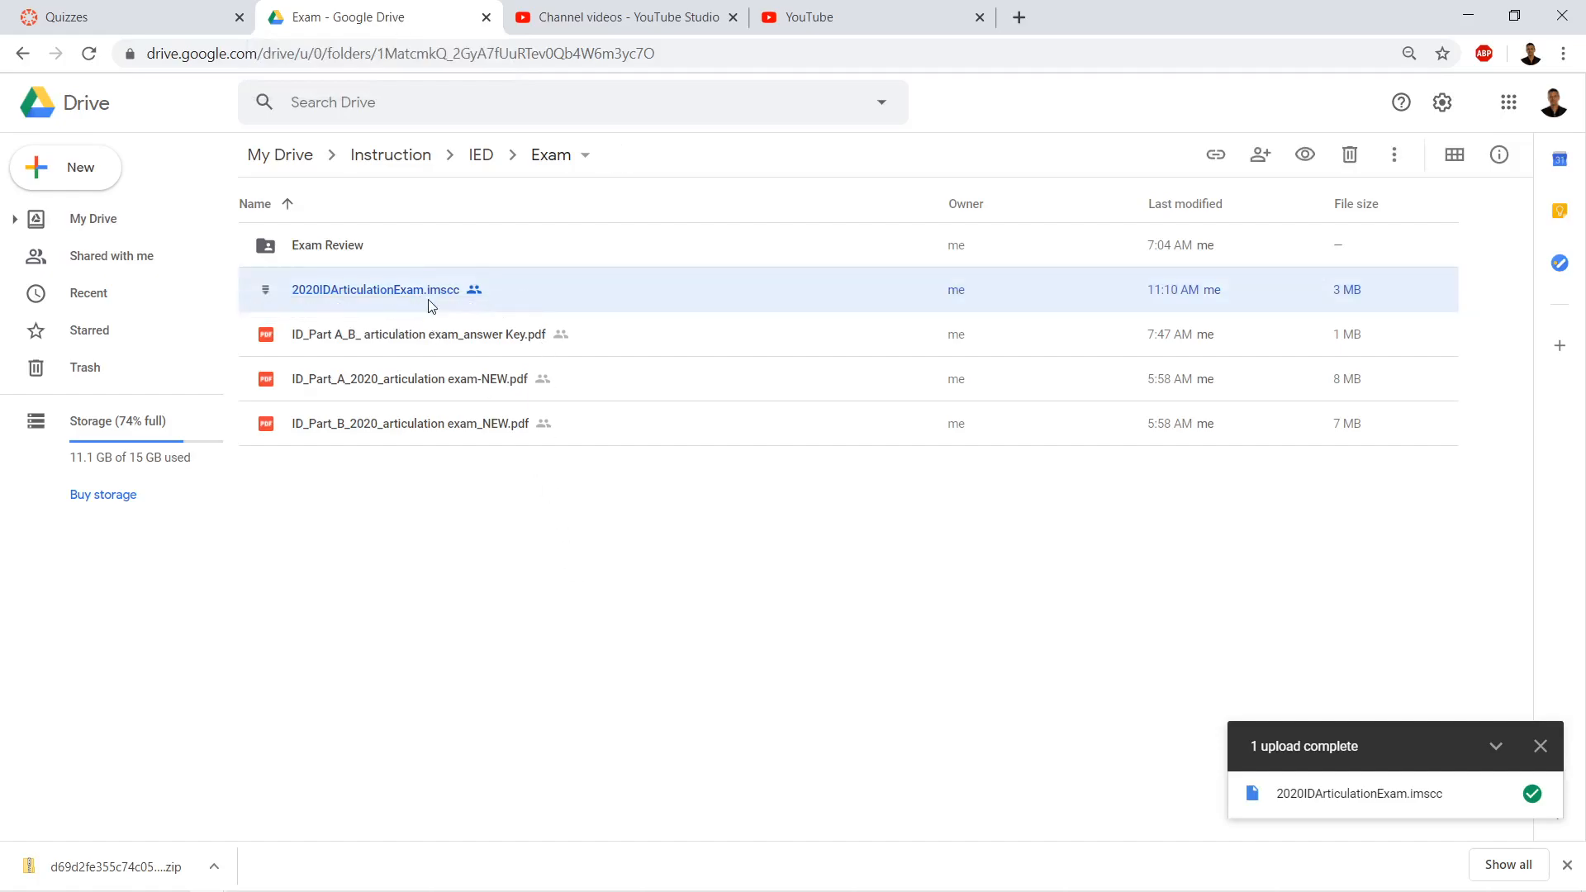
mouse_move(495, 303)
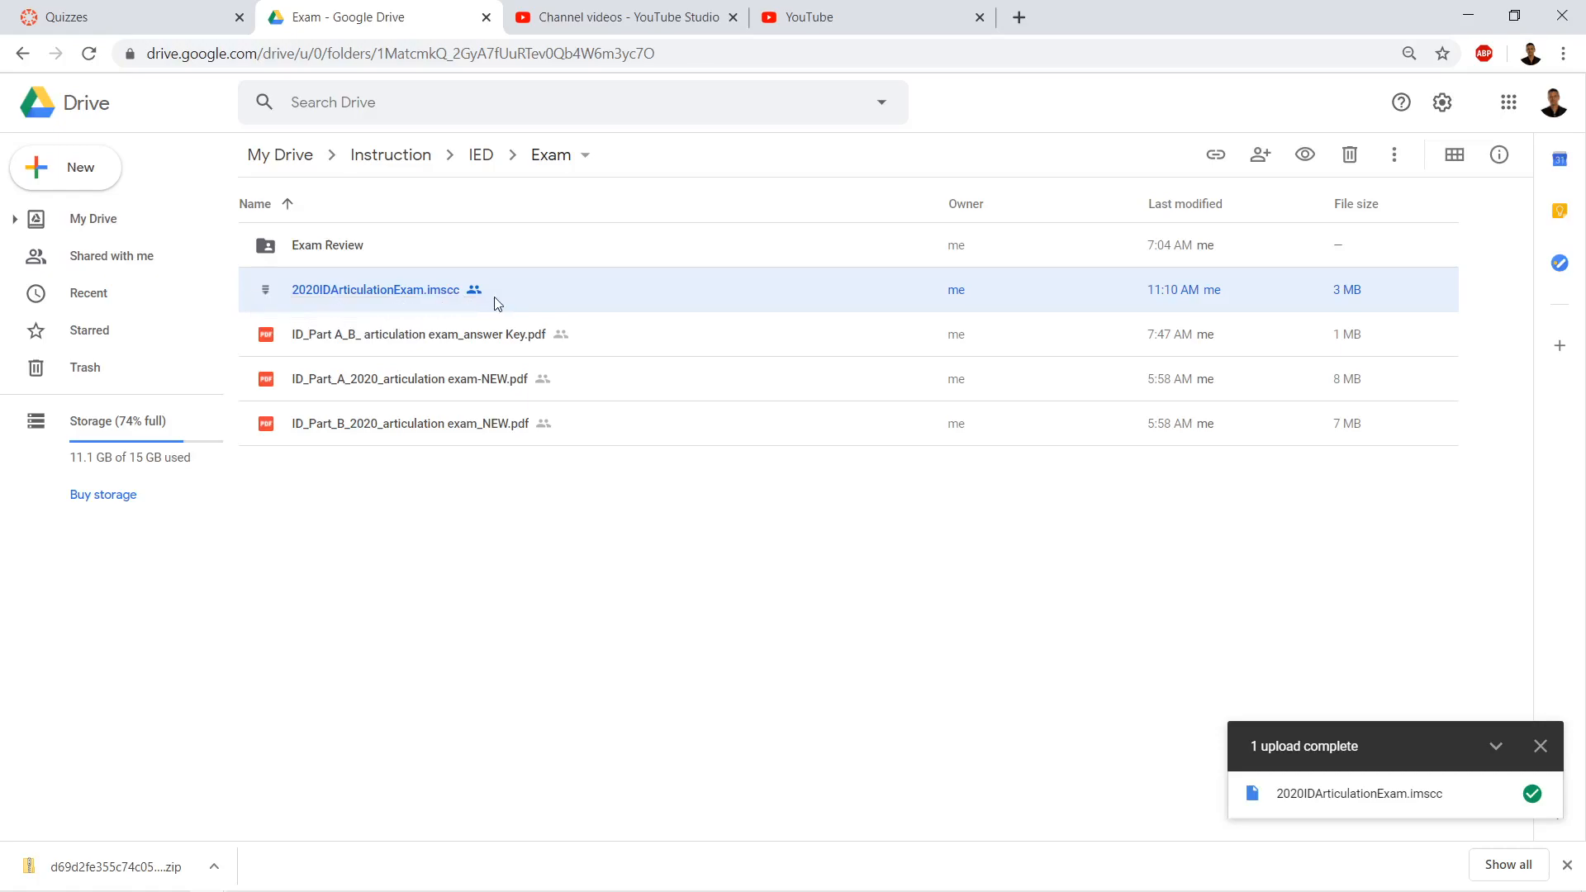
right_click(375, 289)
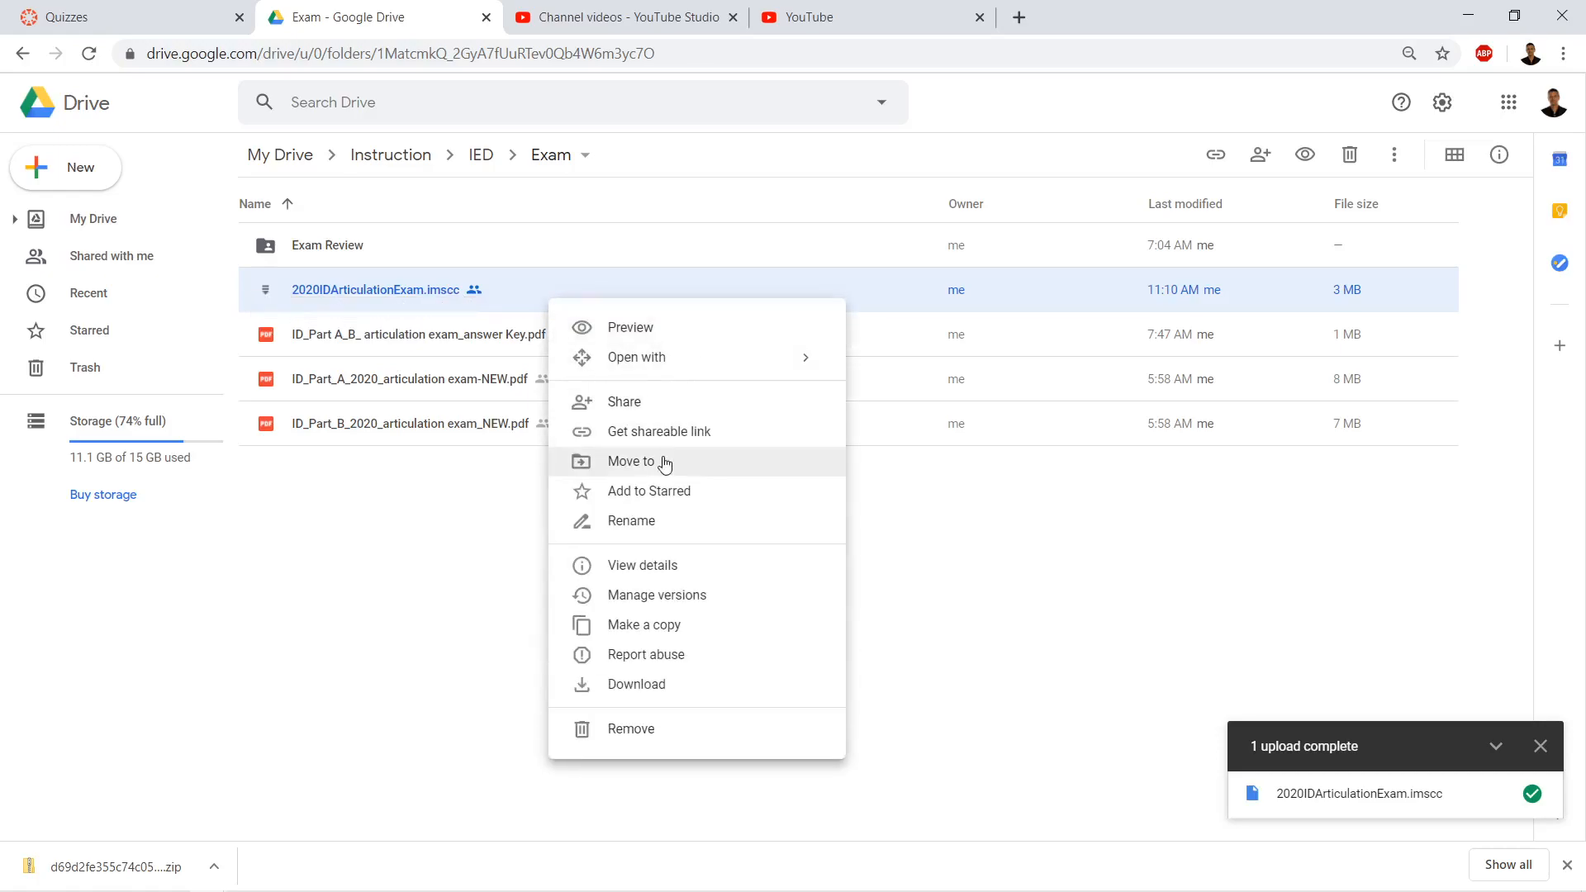
mouse_move(630, 729)
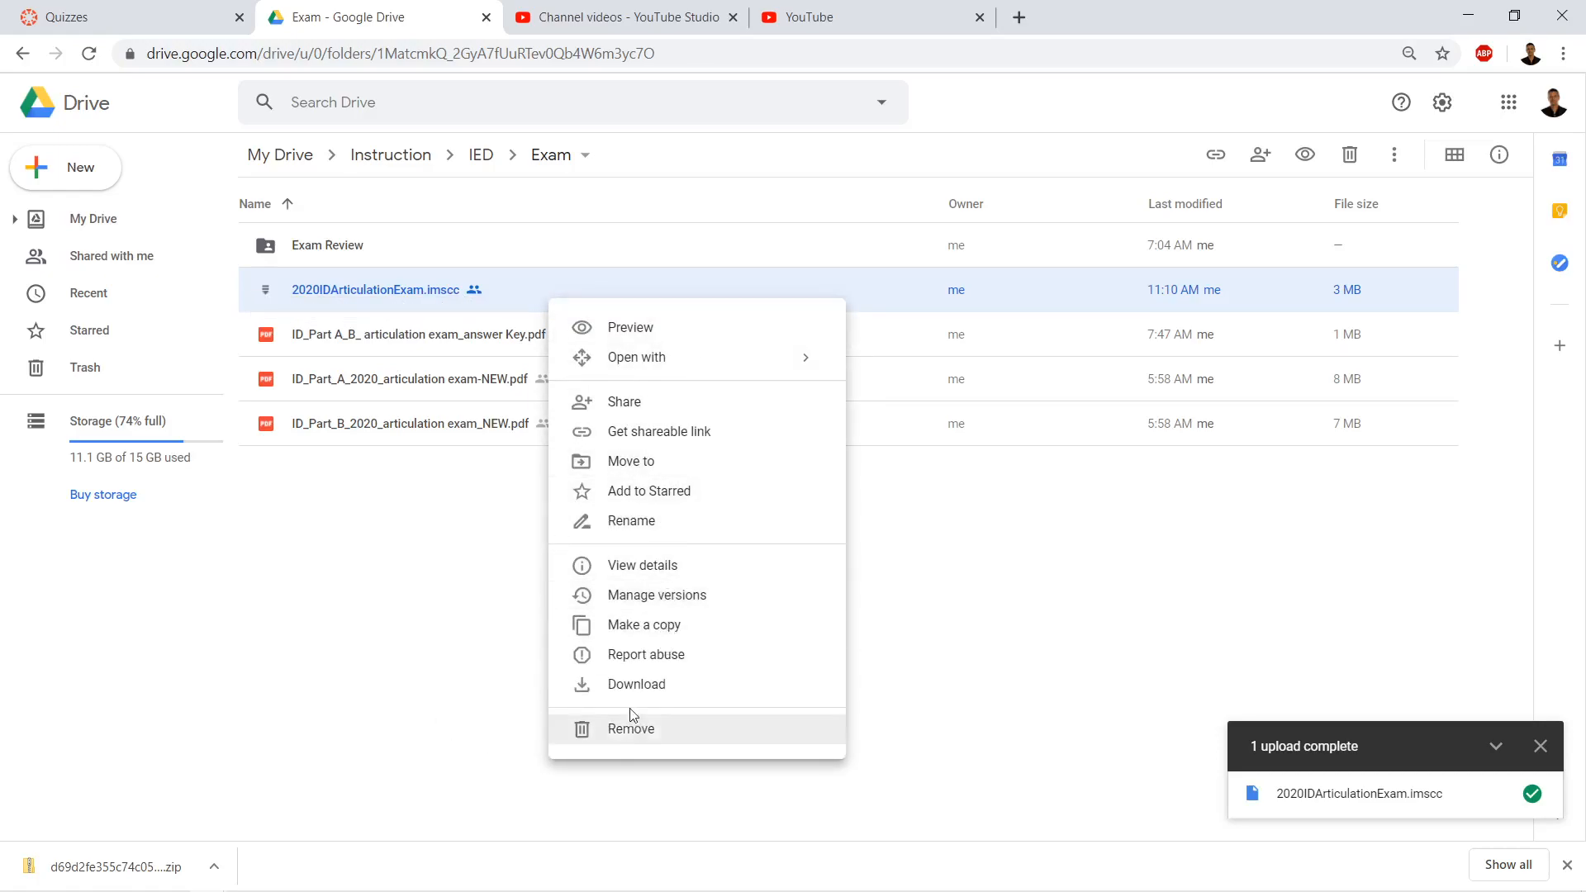
left_click(636, 684)
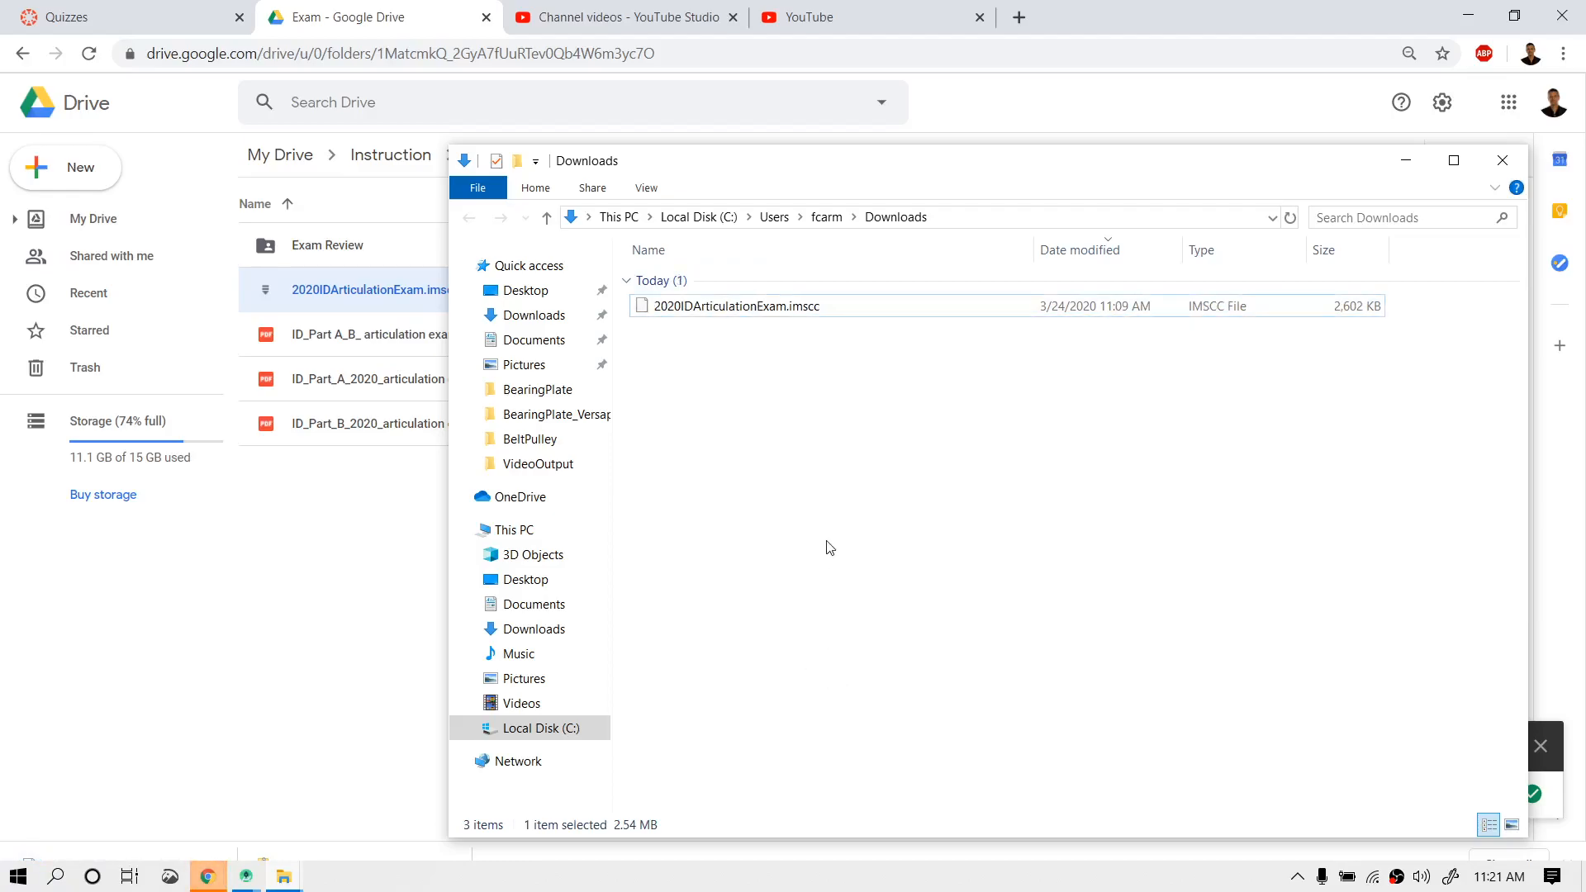
left_click(736, 306)
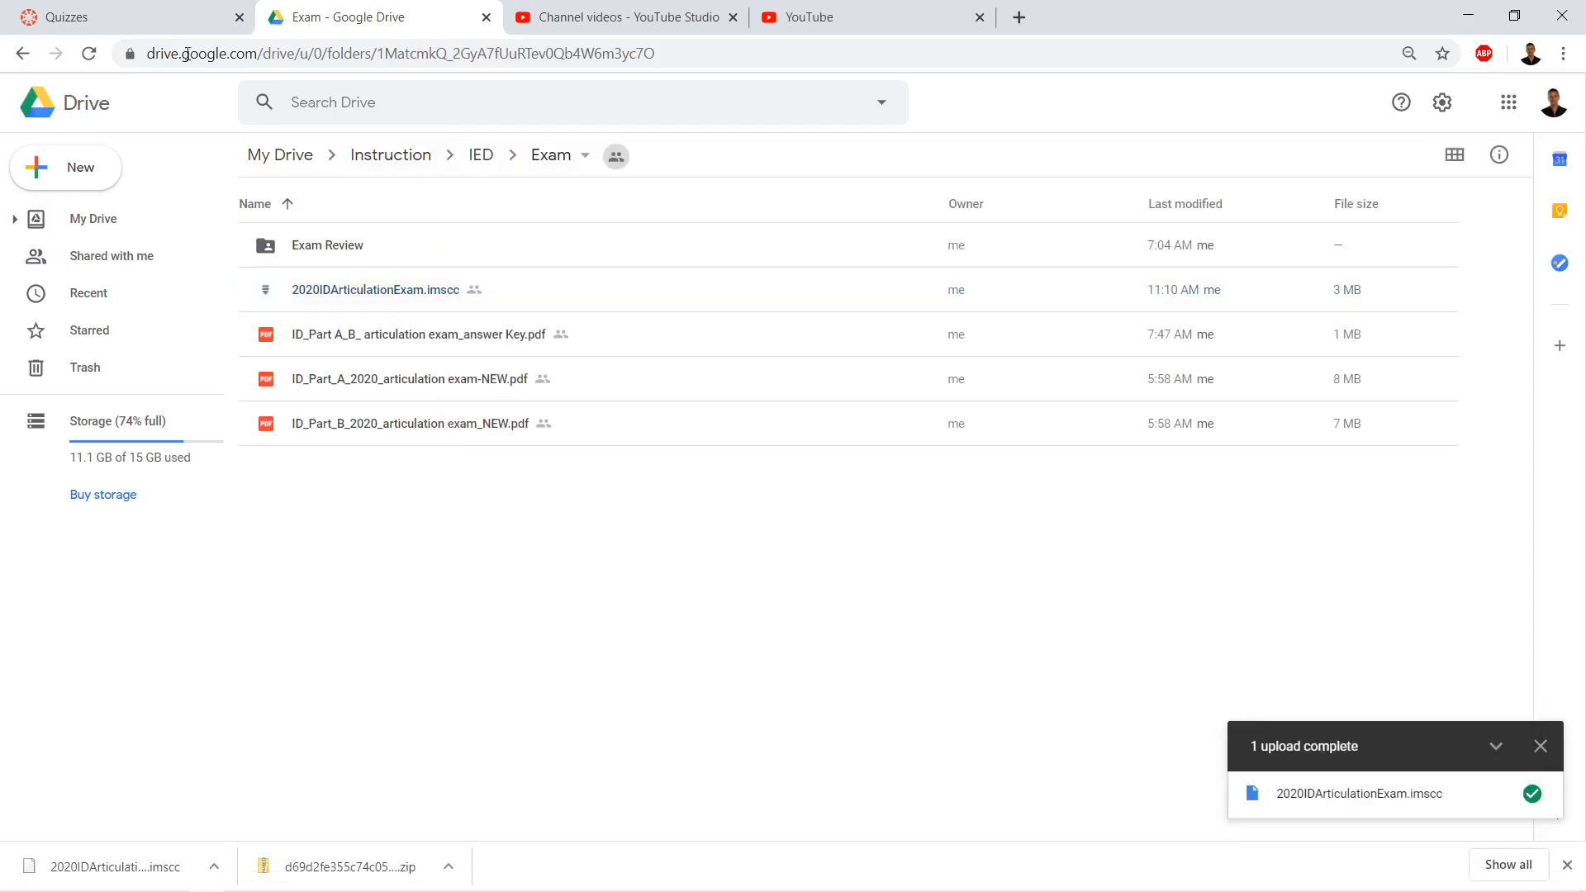
Return to the IED 2020 course and reach Import Course Content via Settings
left_click(121, 17)
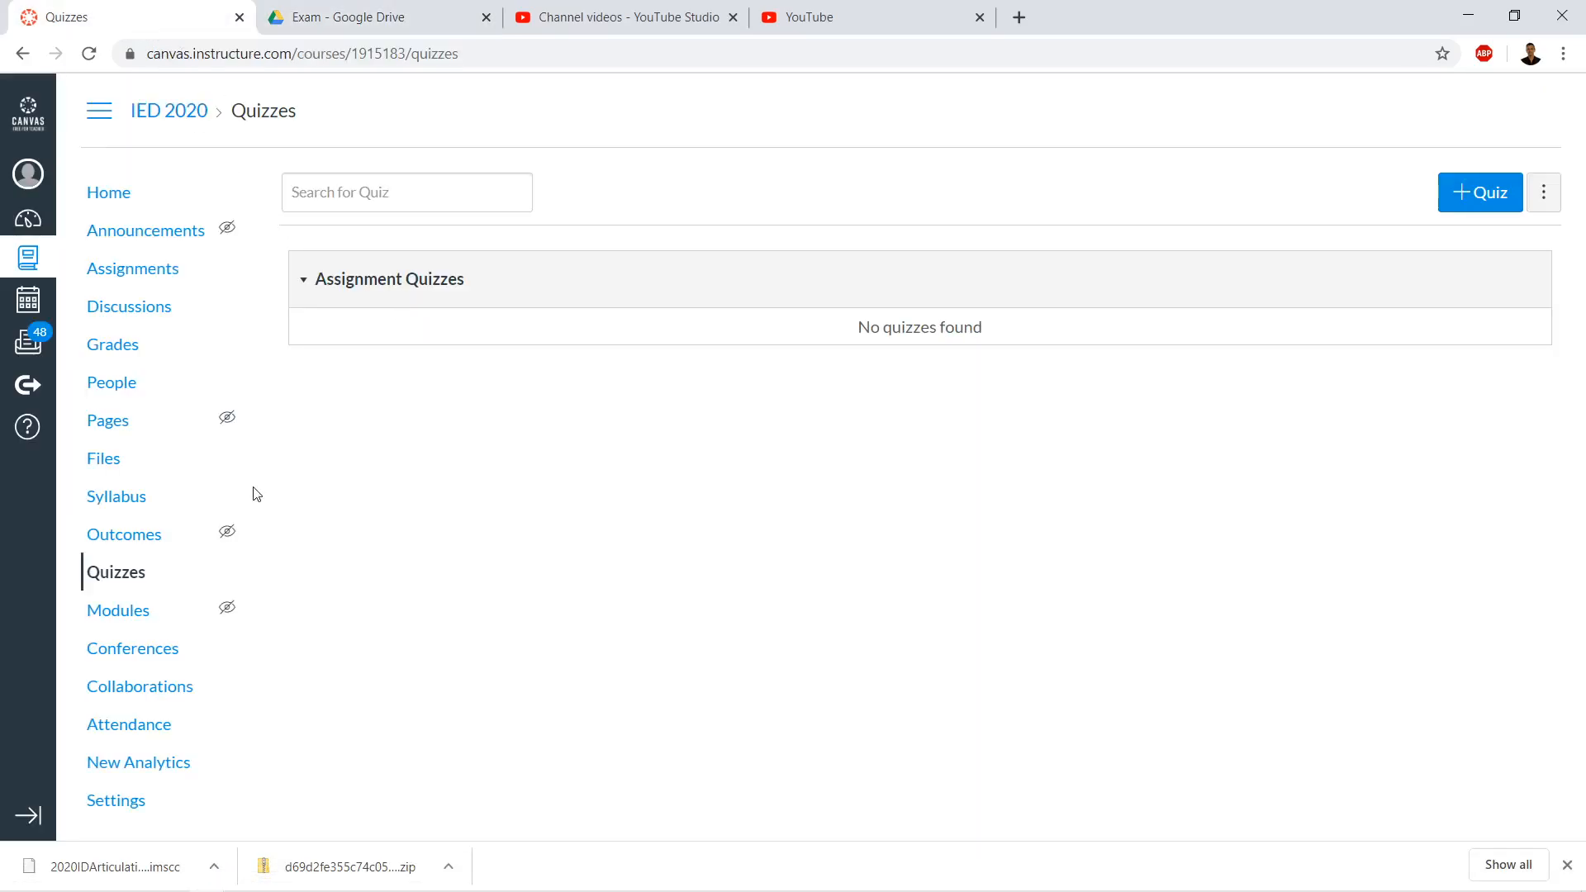
mouse_move(28, 342)
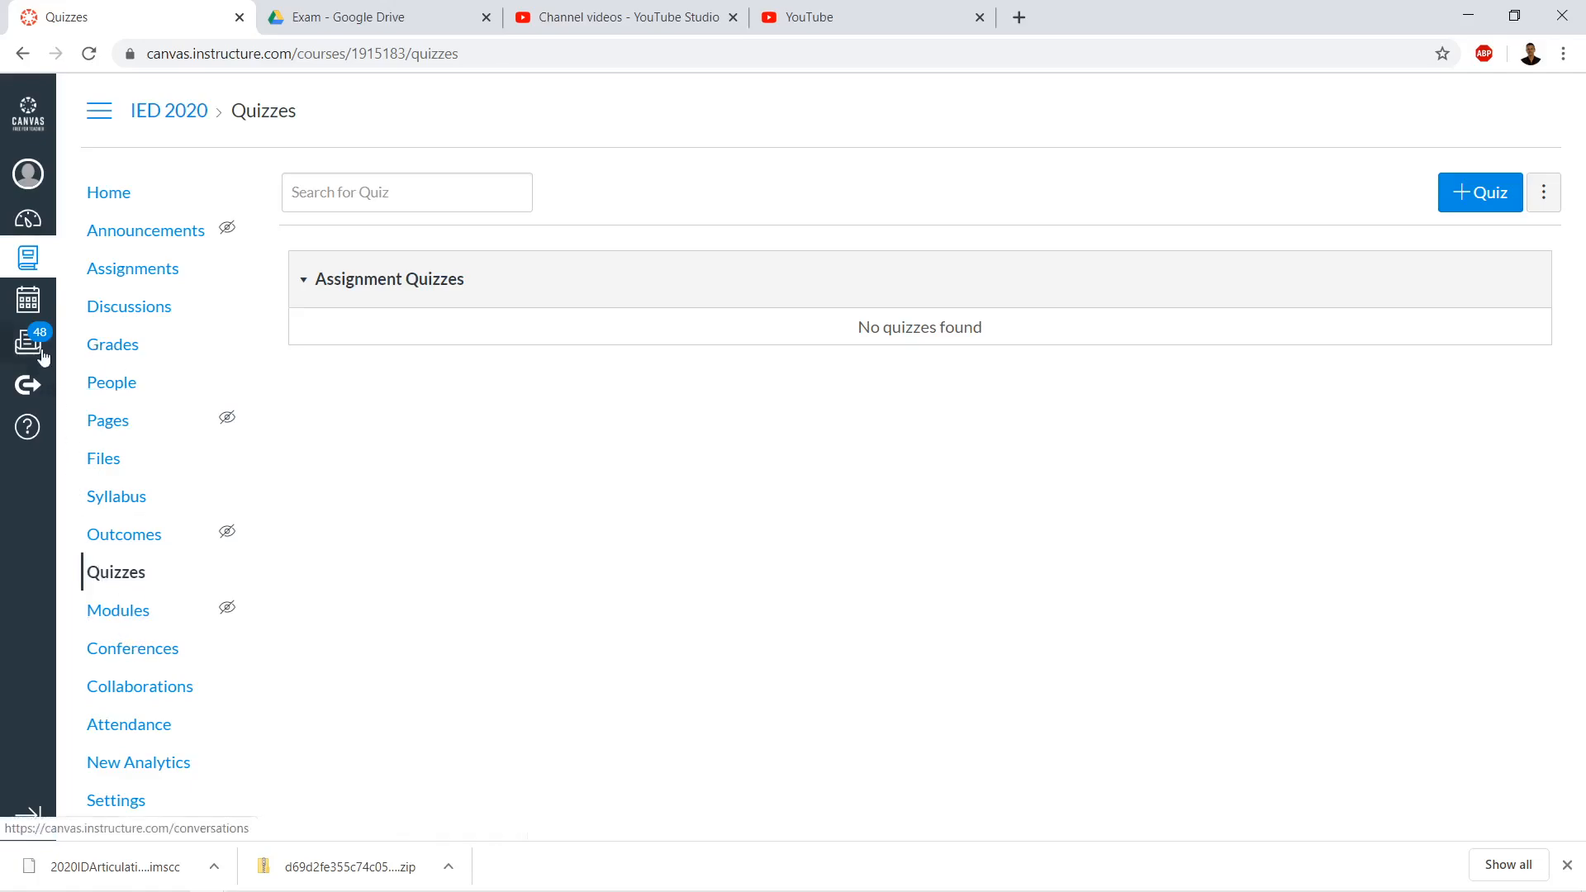
left_click(109, 193)
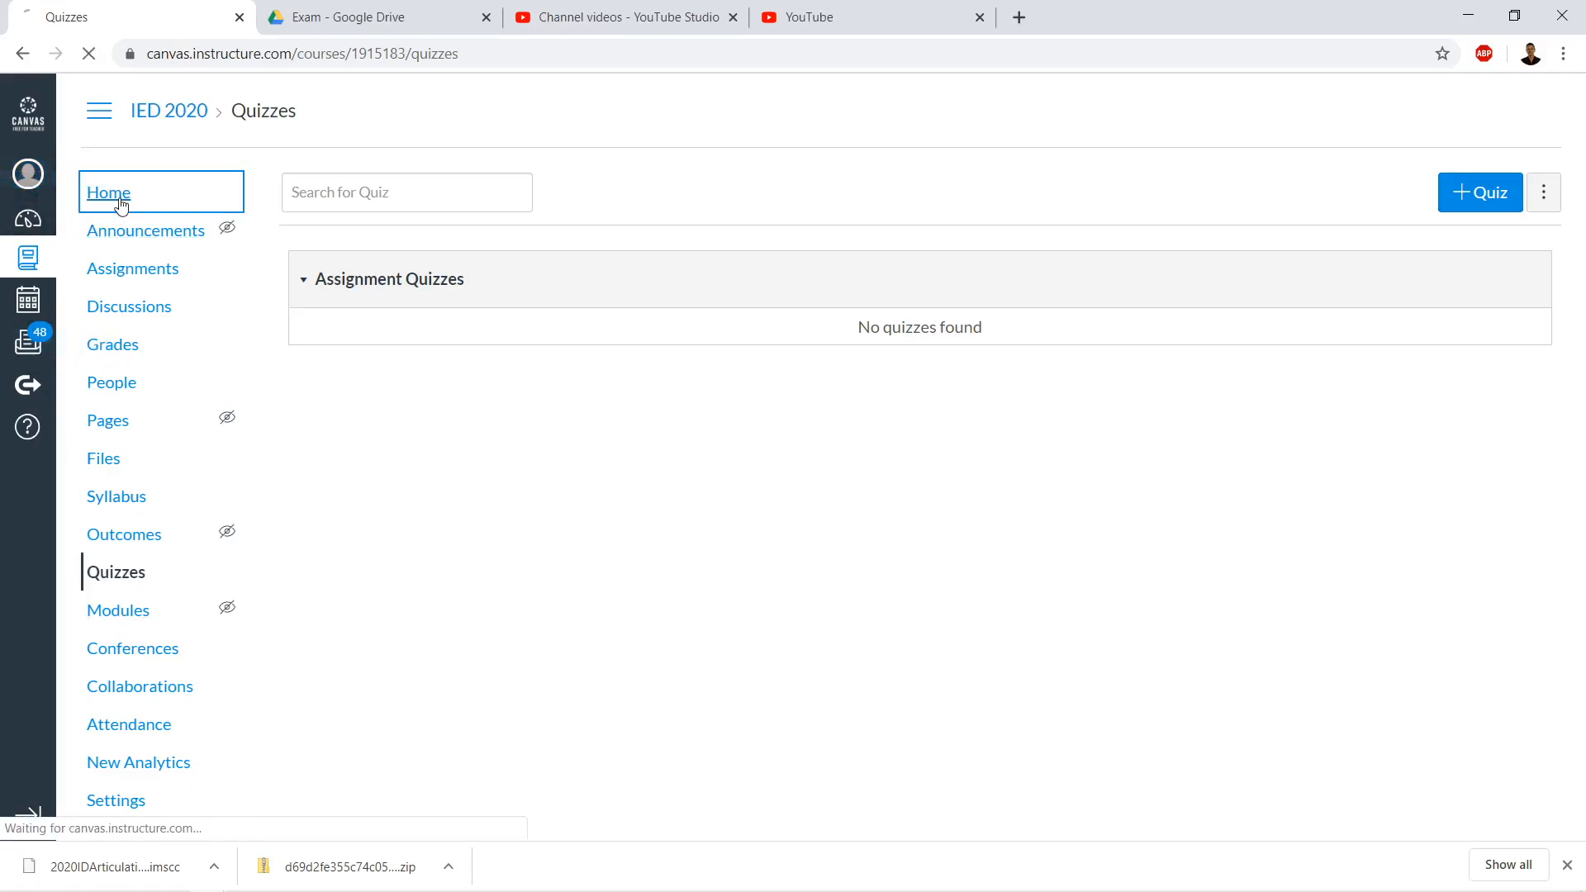
left_click(109, 192)
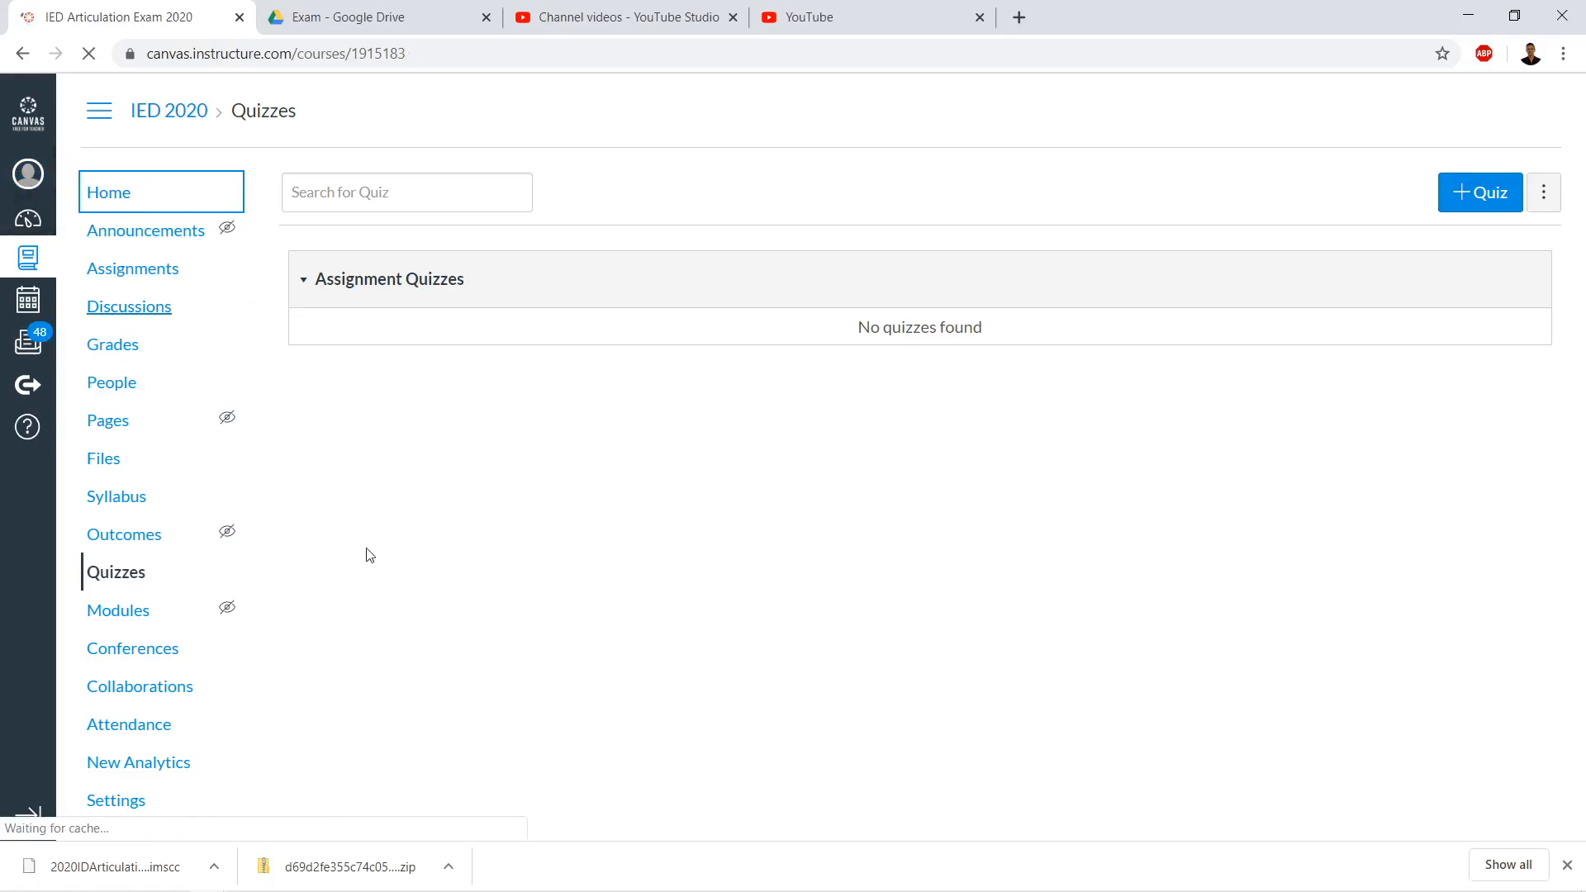
left_click(117, 609)
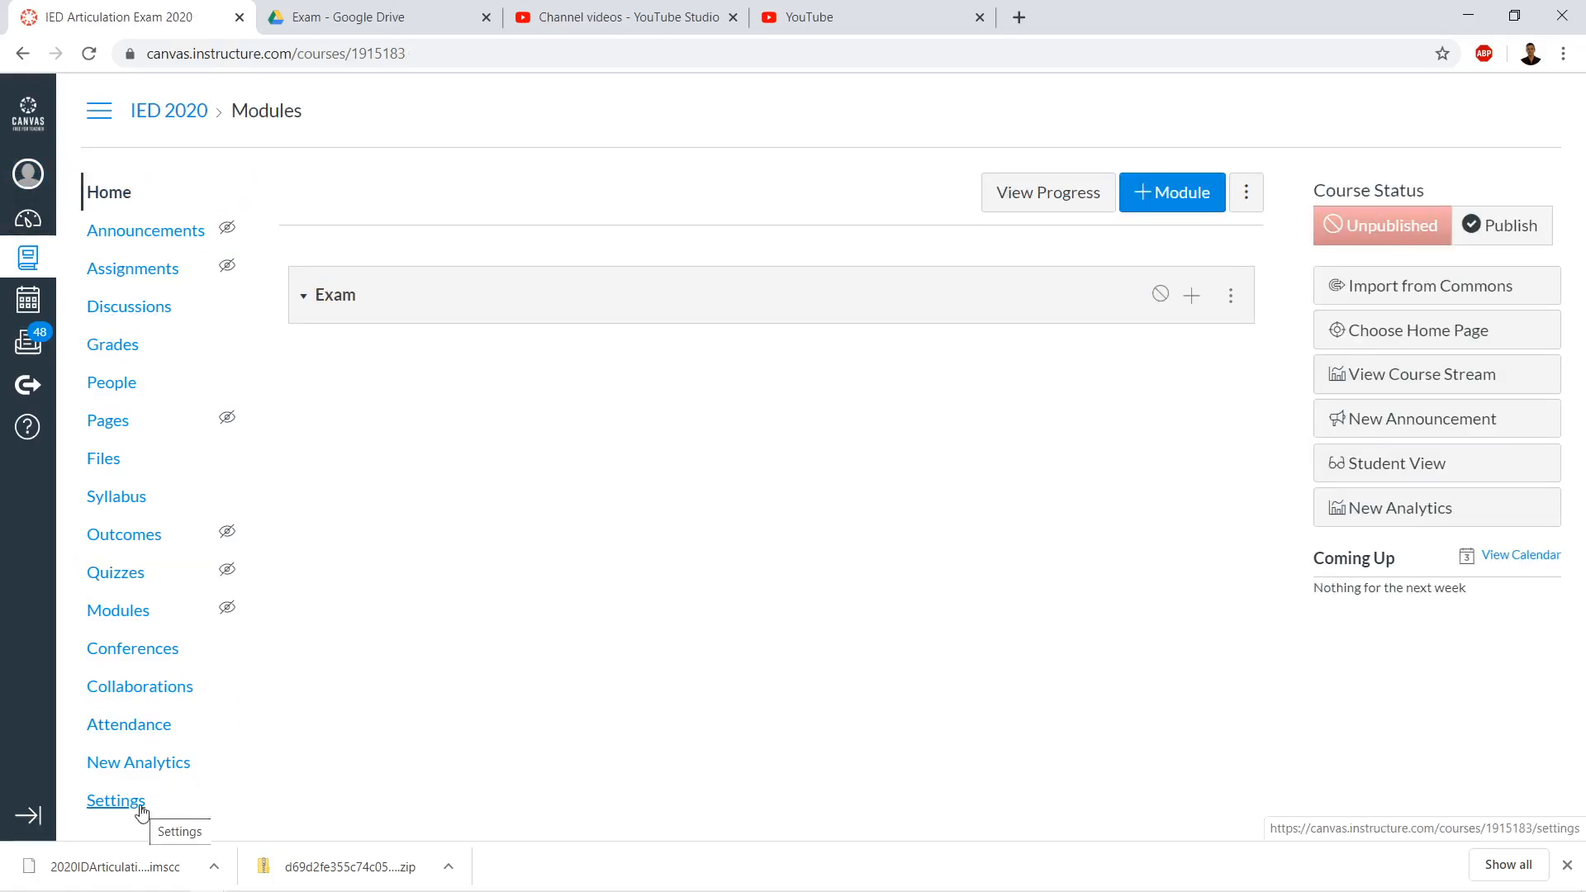
left_click(115, 801)
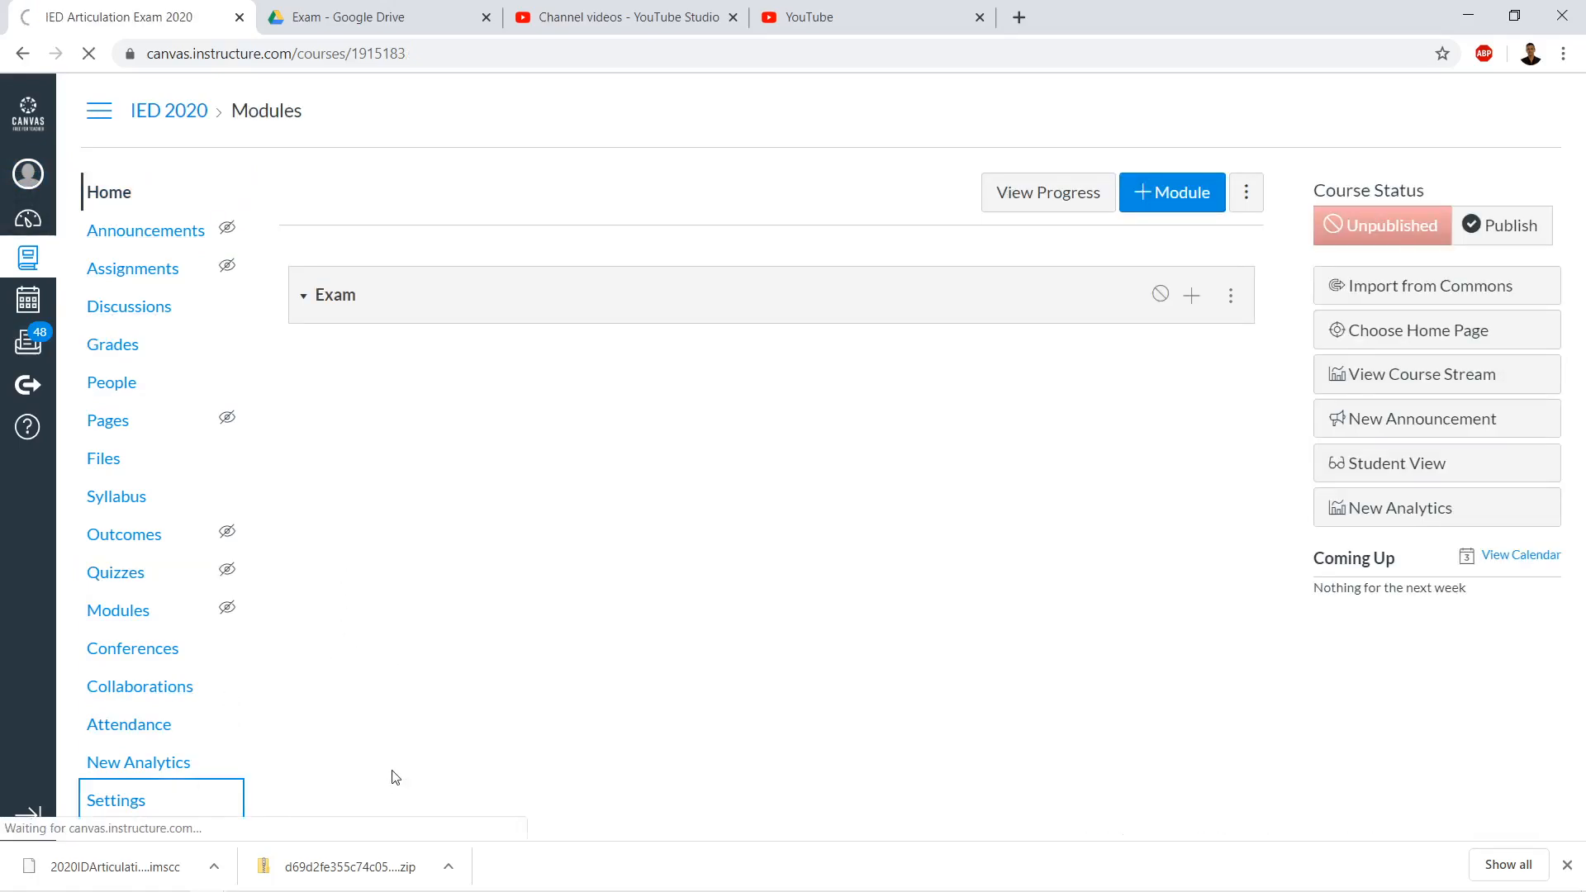
left_click(116, 799)
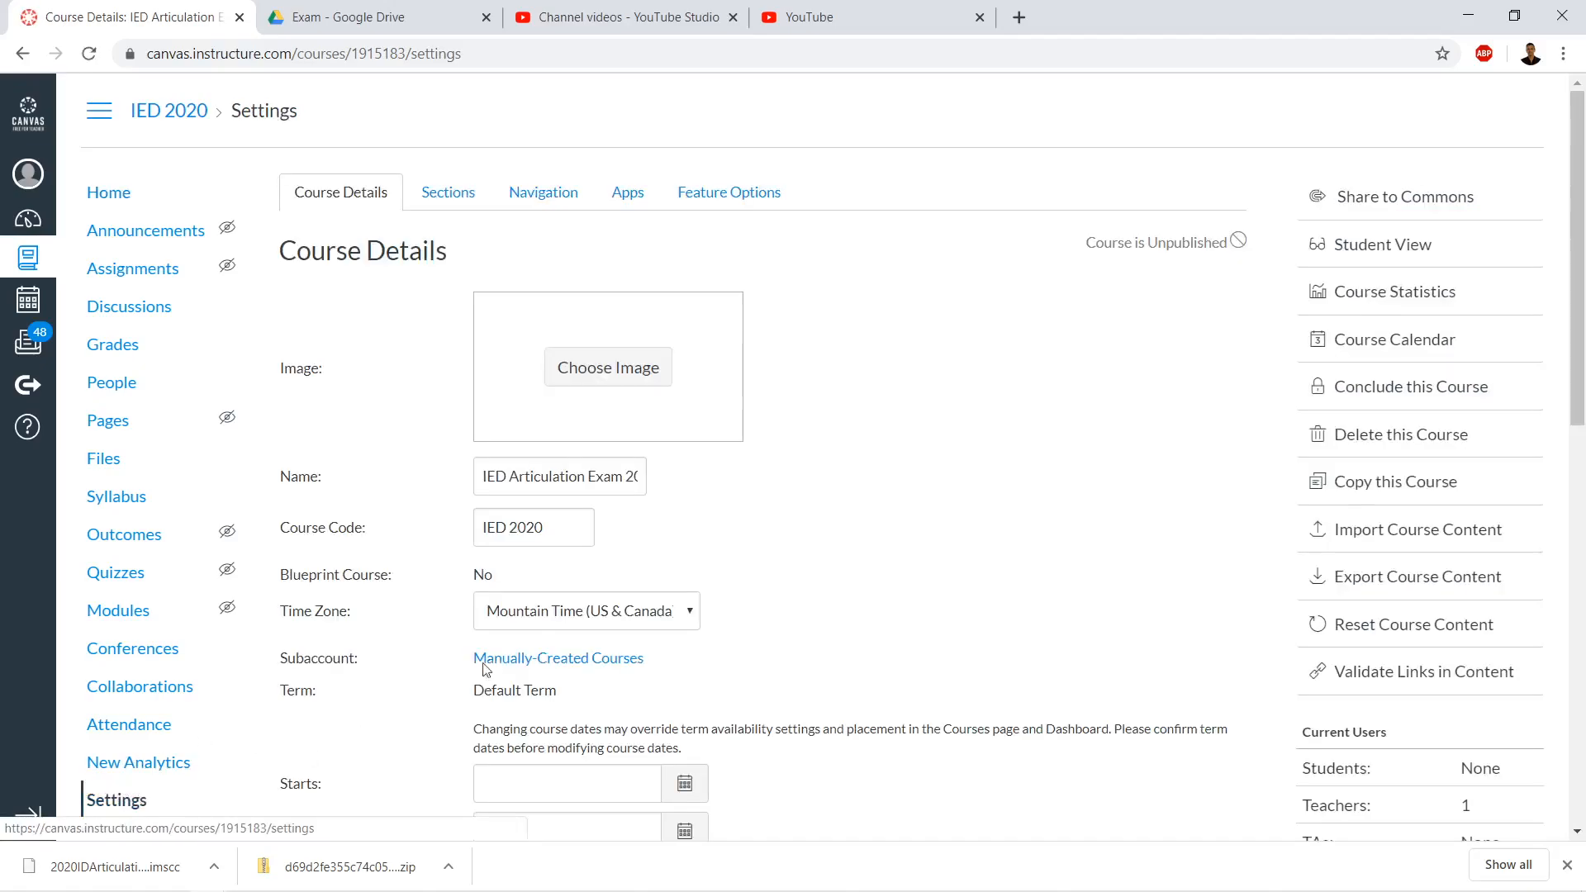
mouse_move(1417, 577)
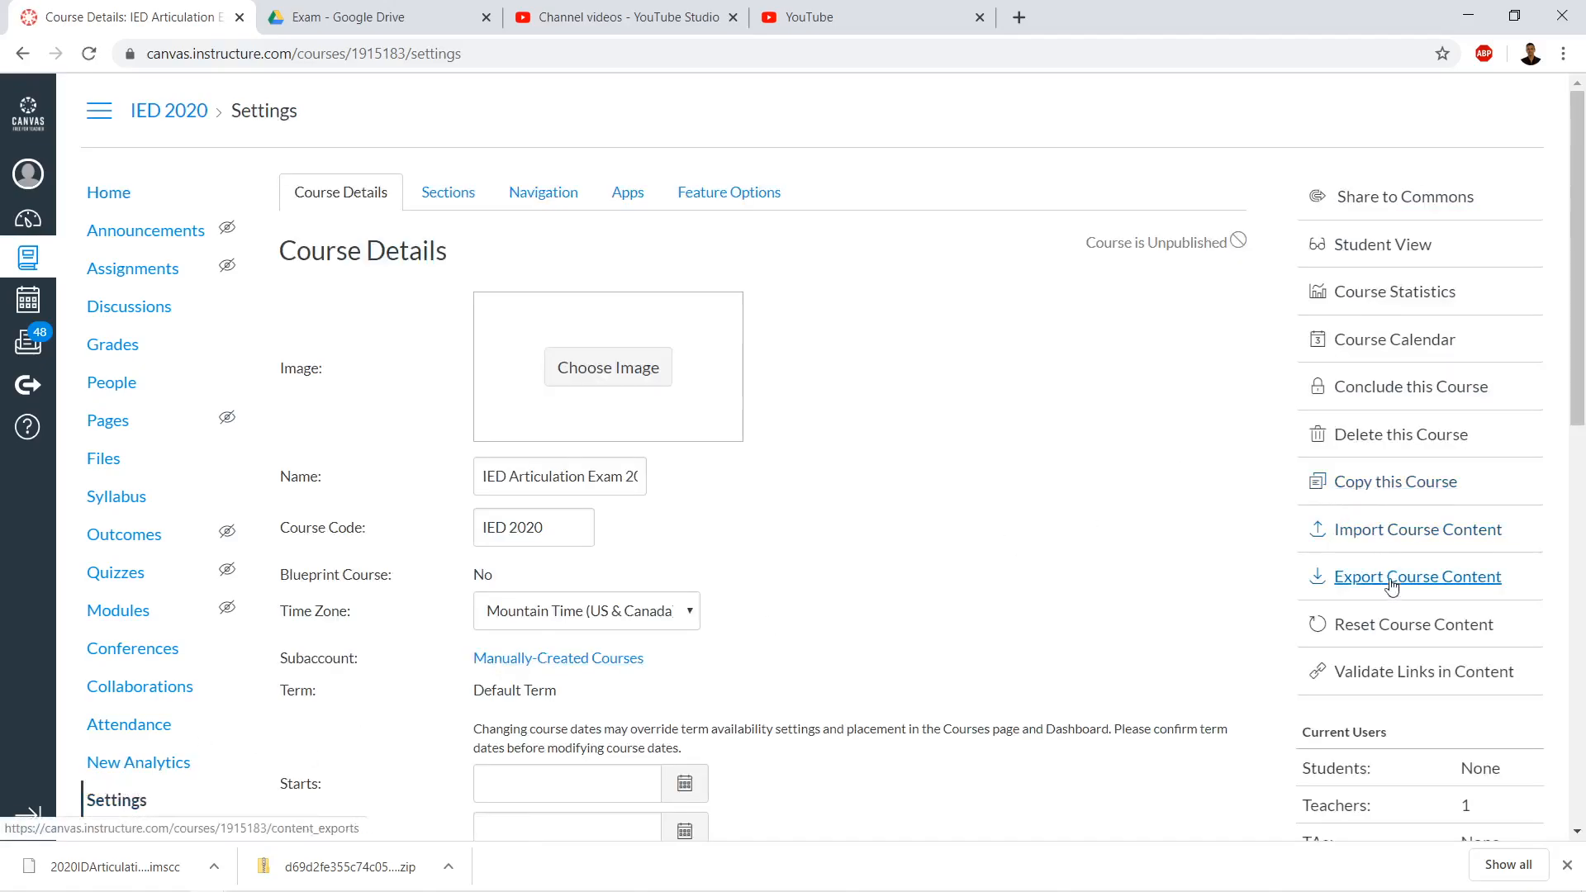
left_click(1417, 529)
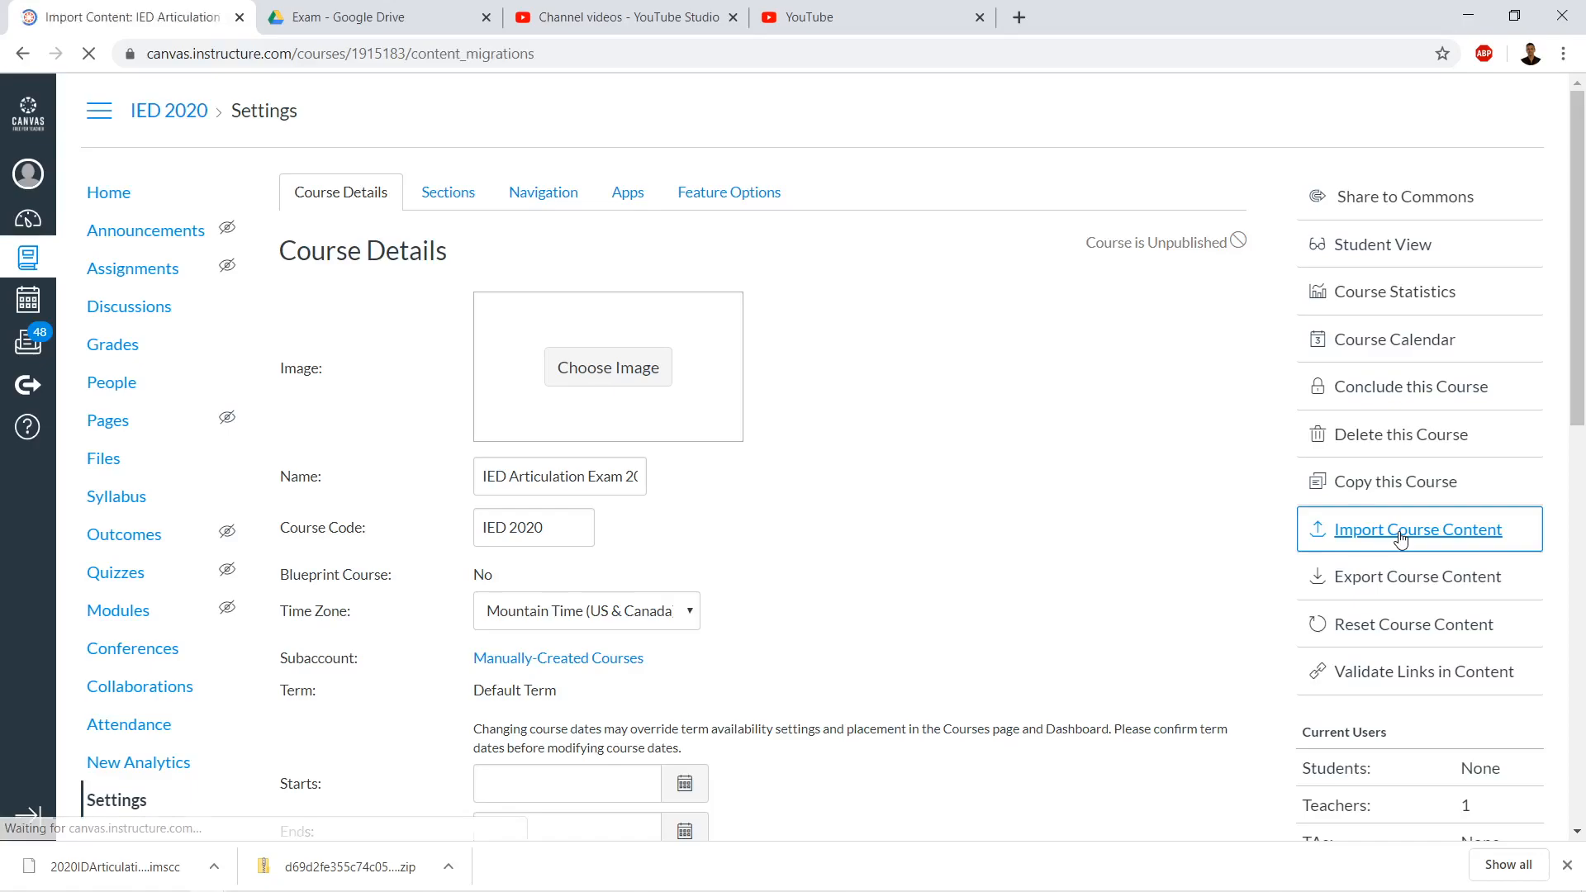
Choose Canvas Course Export Package as content type and browse for the package file
left_click(1418, 529)
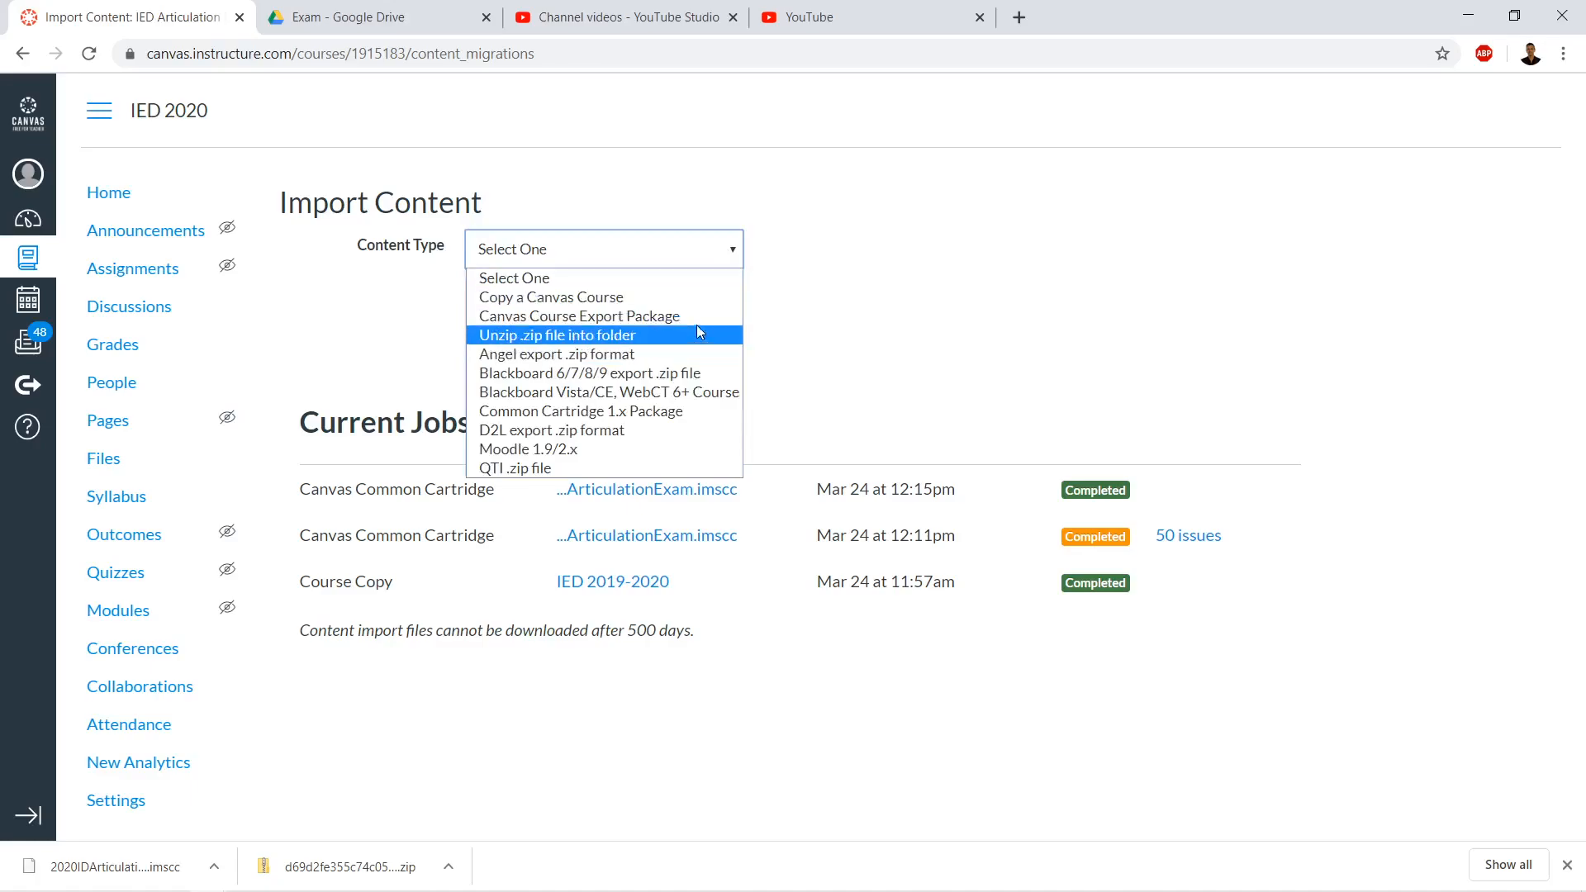
left_click(593, 315)
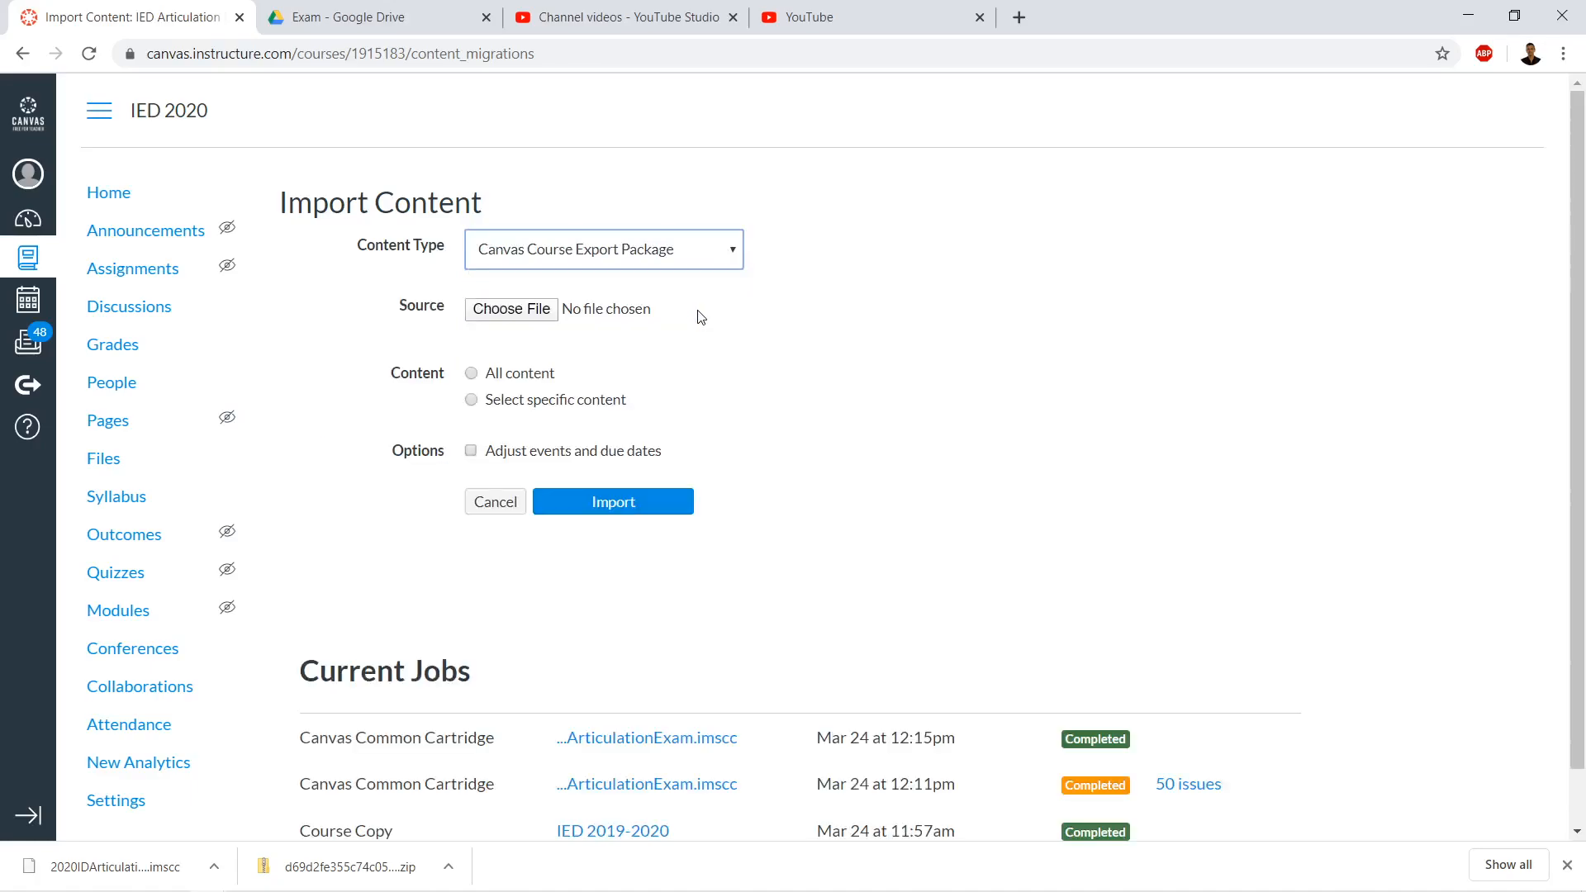
left_click(510, 309)
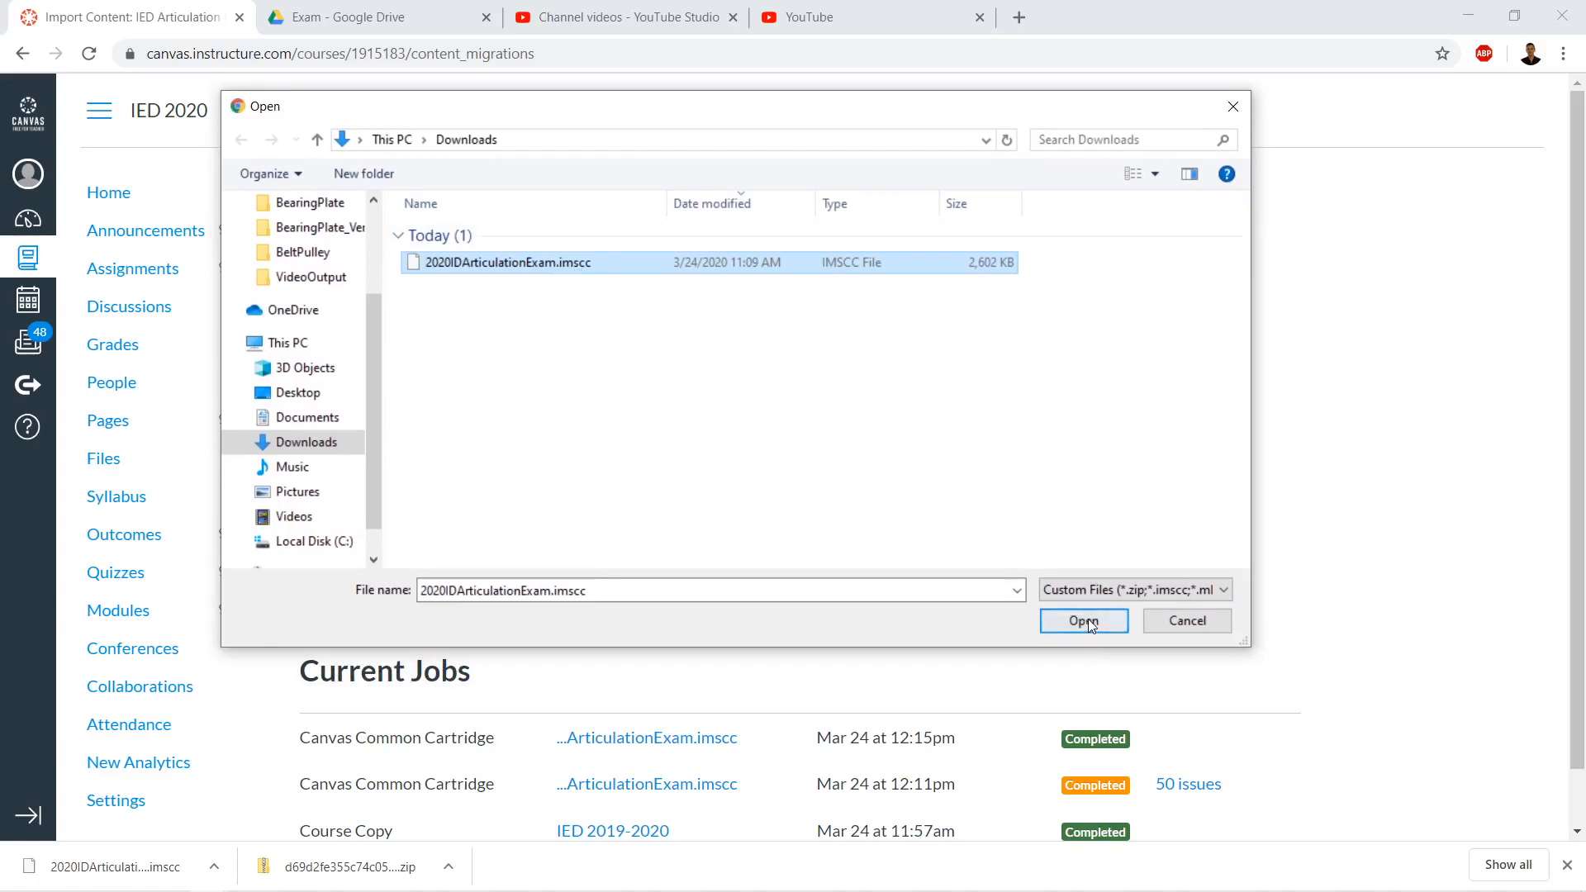
Select the downloaded IMSCC file, import all content and submit the import job
left_click(1083, 621)
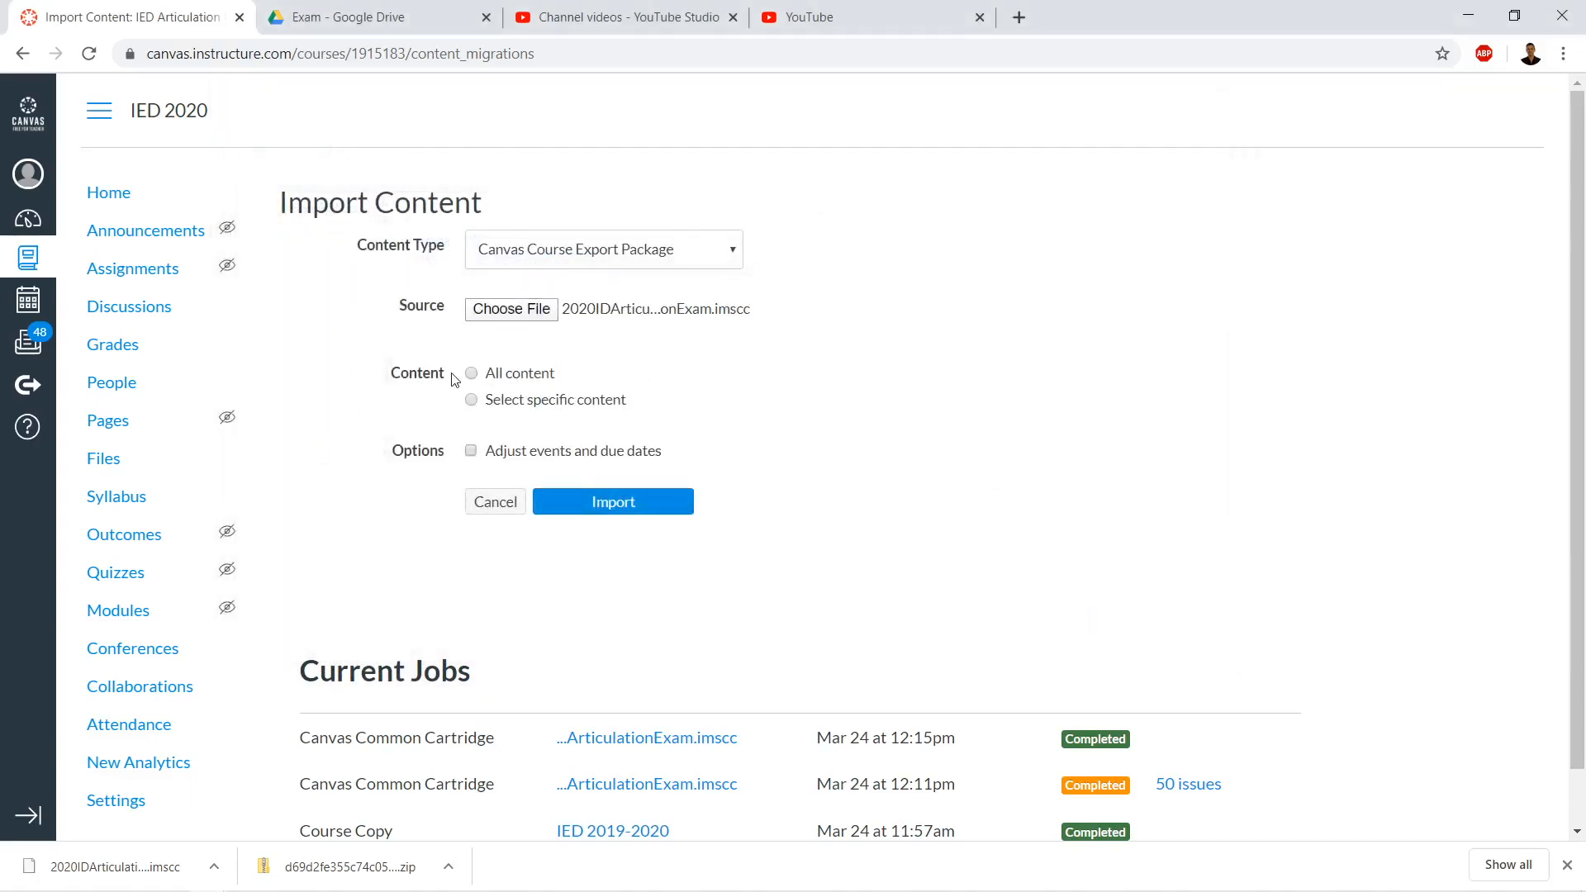
left_click(470, 373)
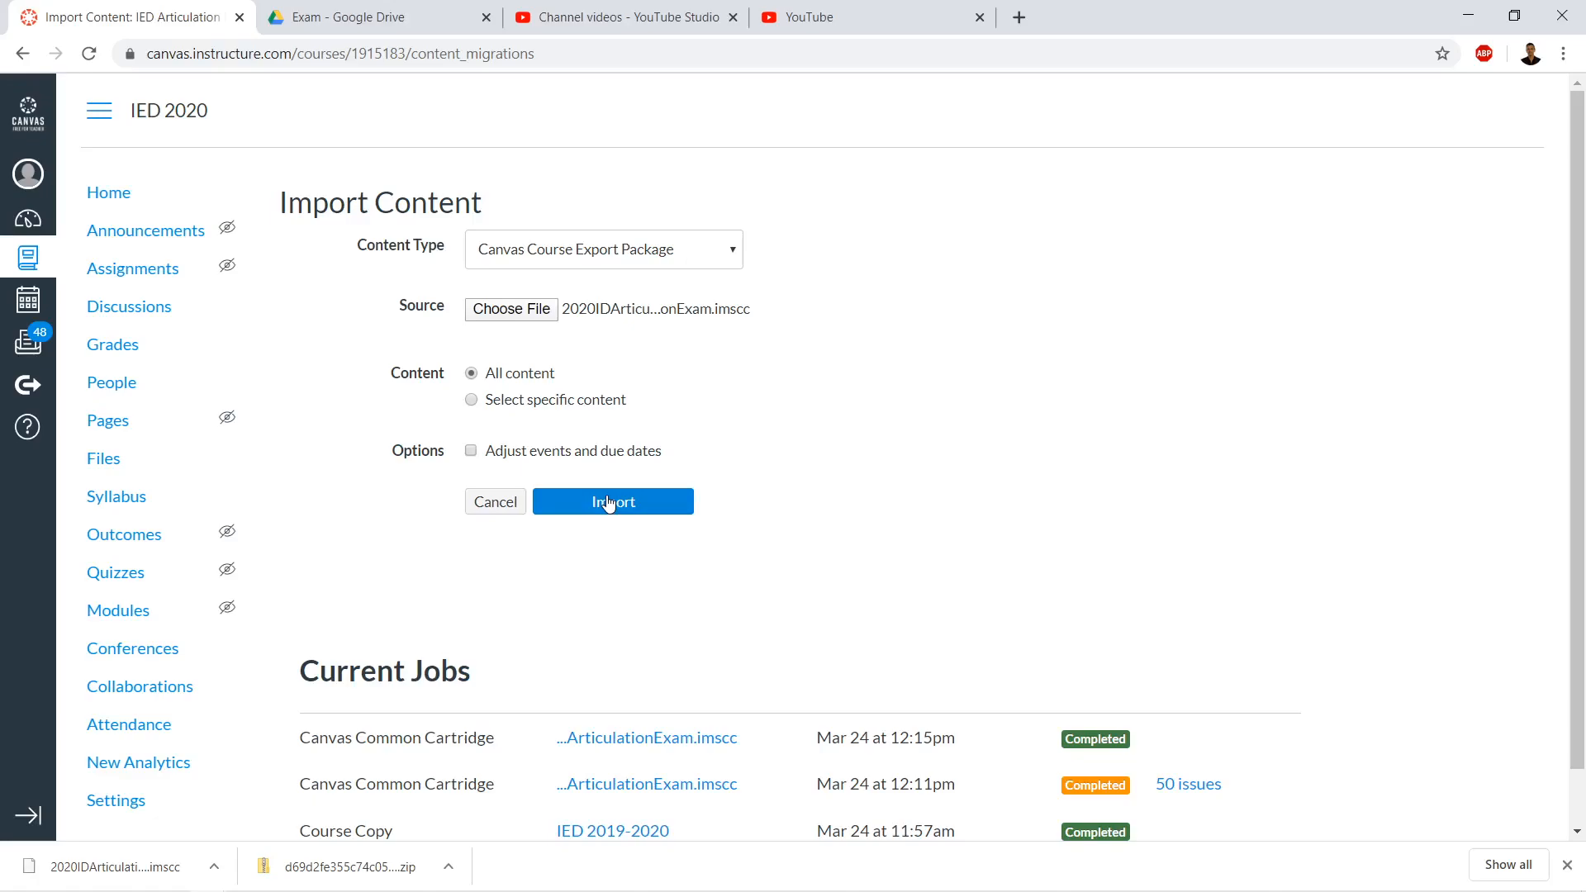
left_click(613, 501)
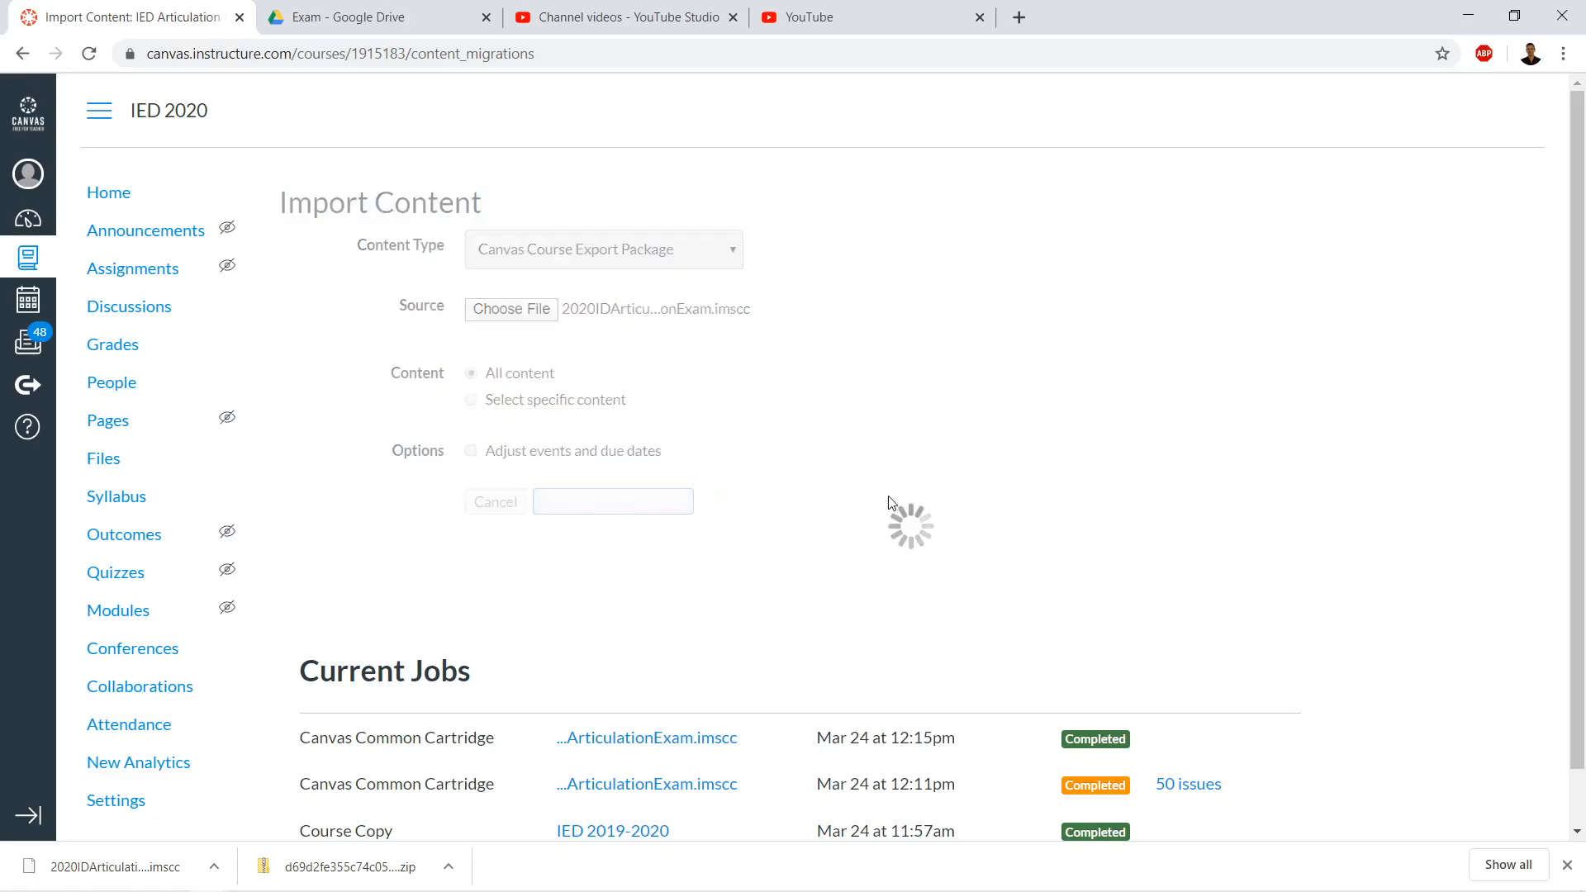
mouse_move(893, 386)
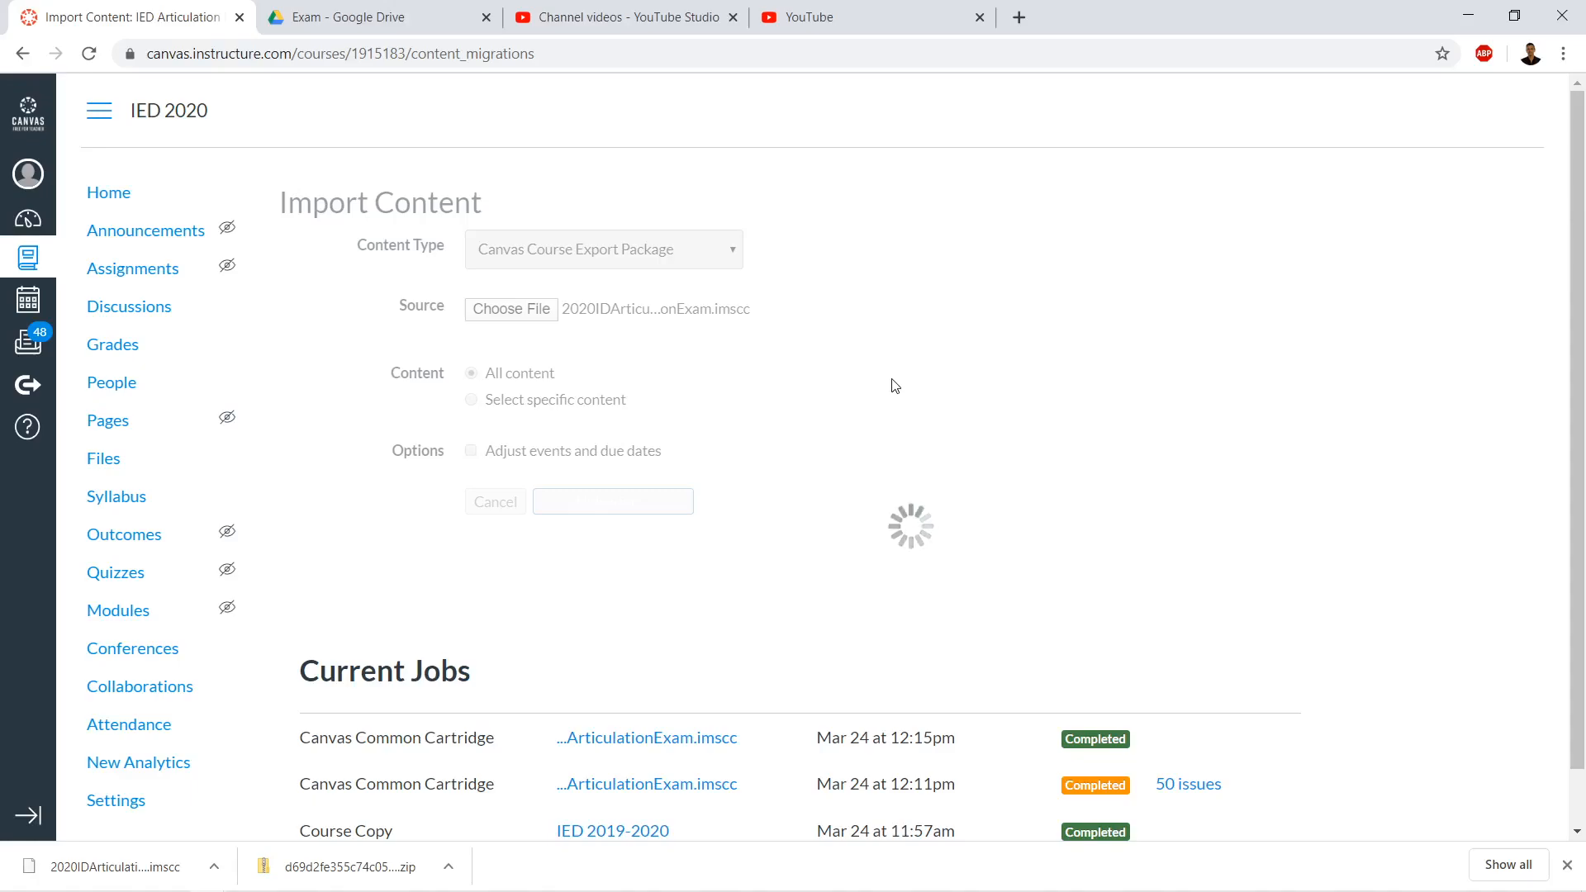
mouse_move(872, 406)
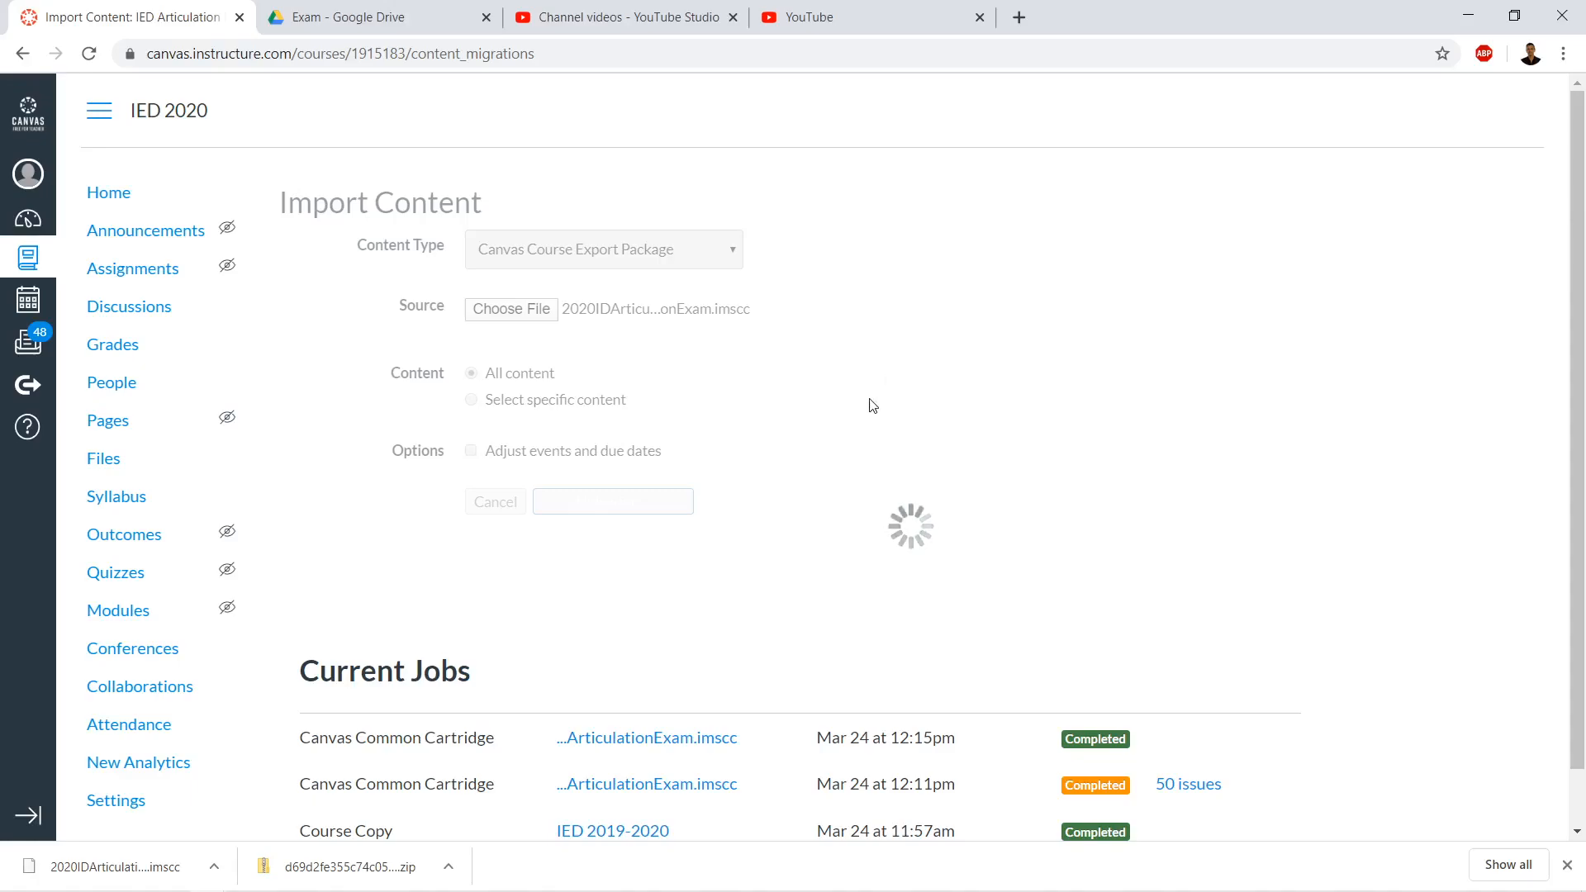
left_click(613, 502)
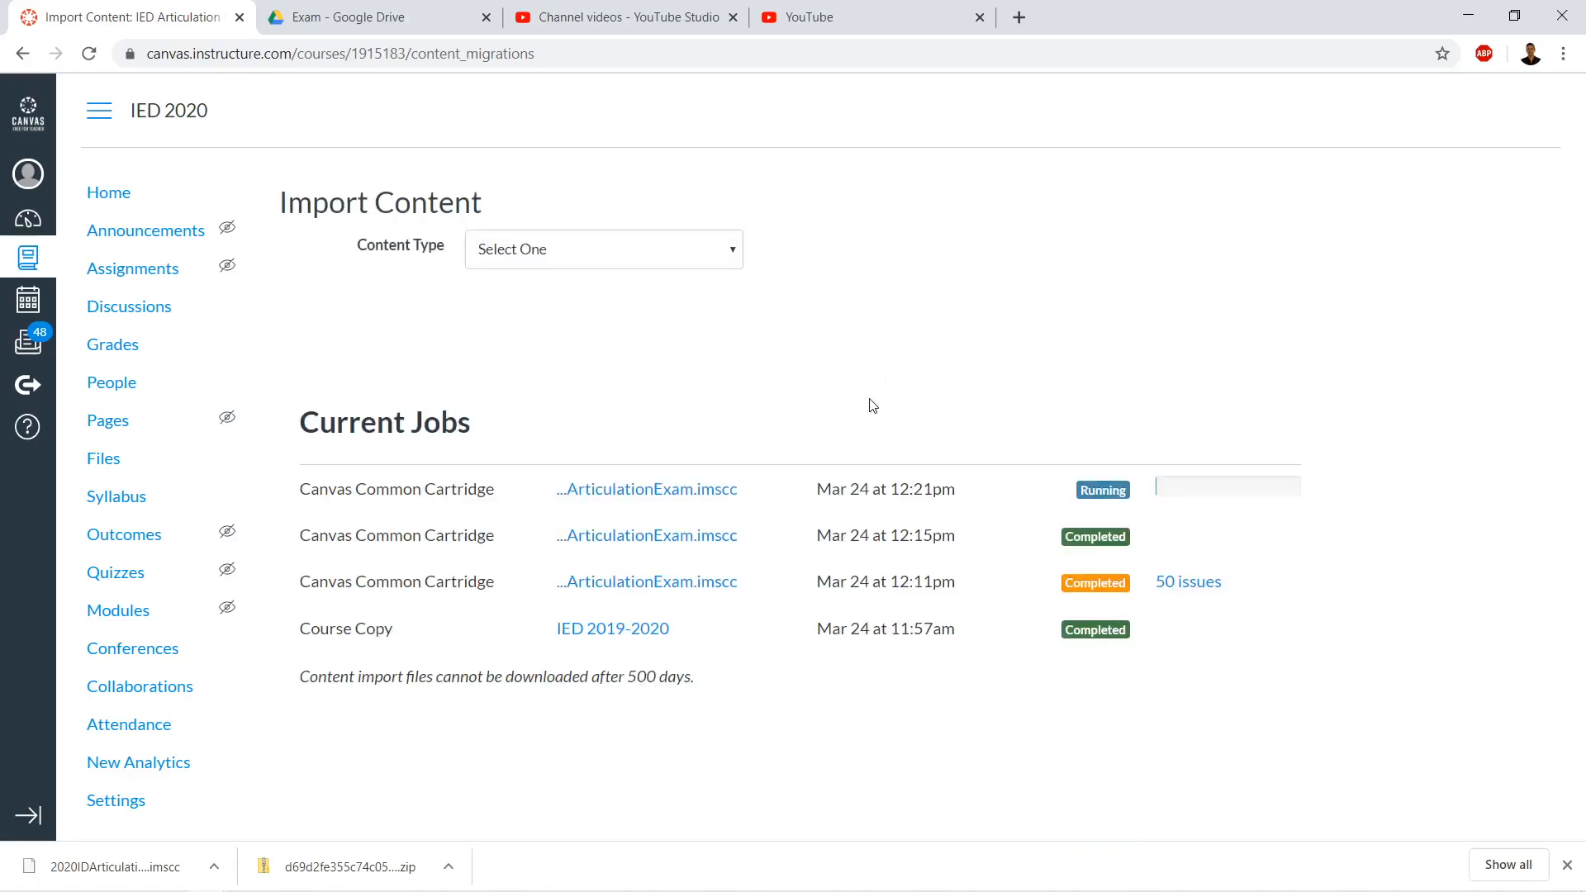
mouse_move(909, 391)
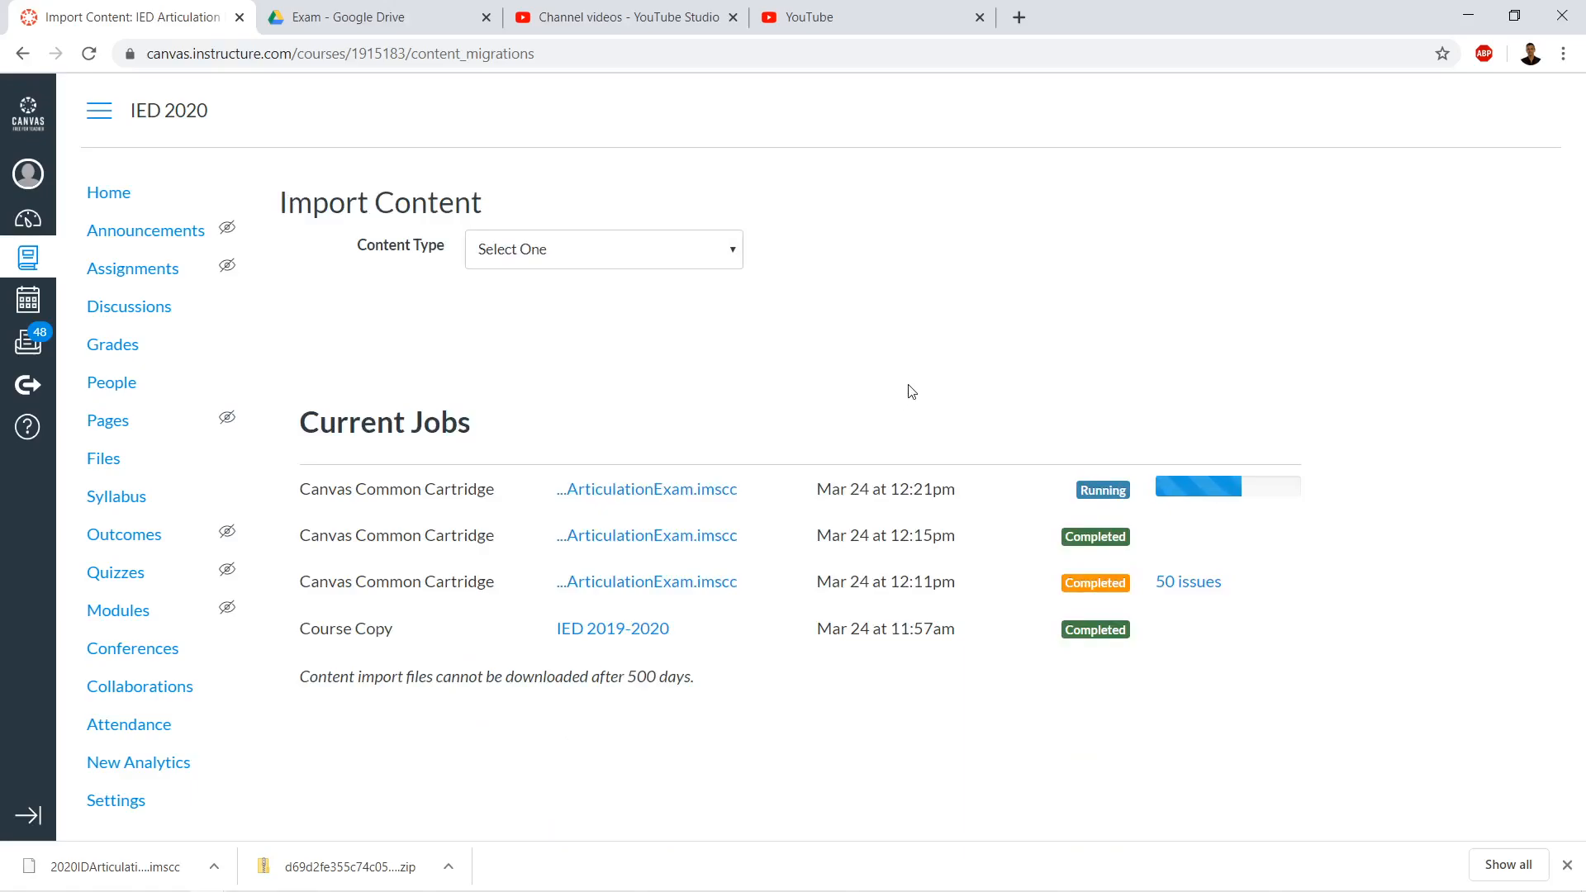
mouse_move(749, 473)
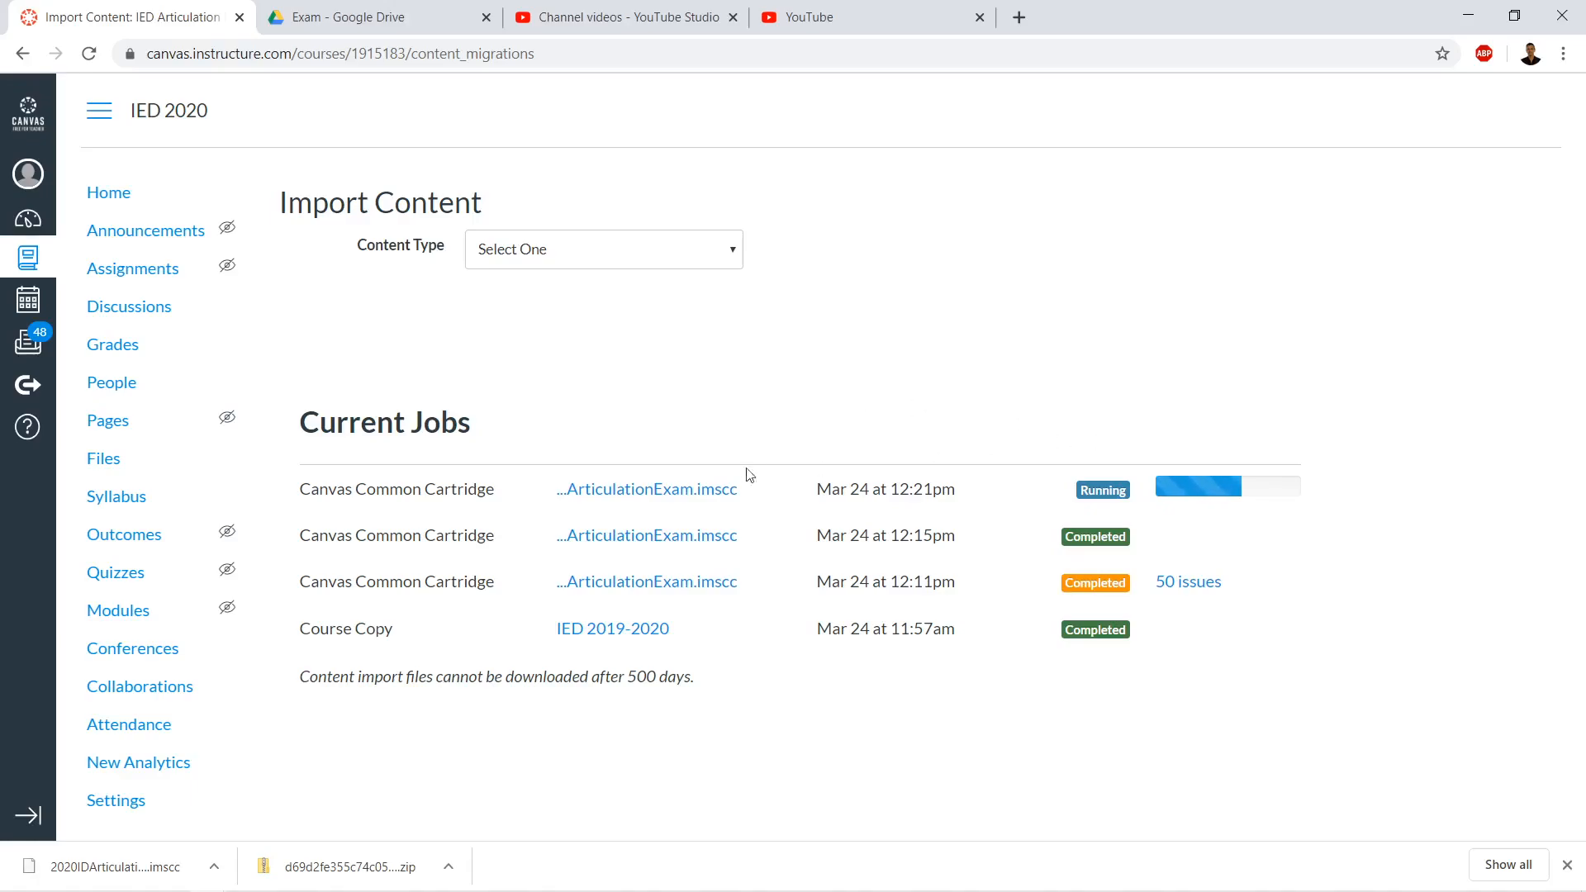
mouse_move(346, 329)
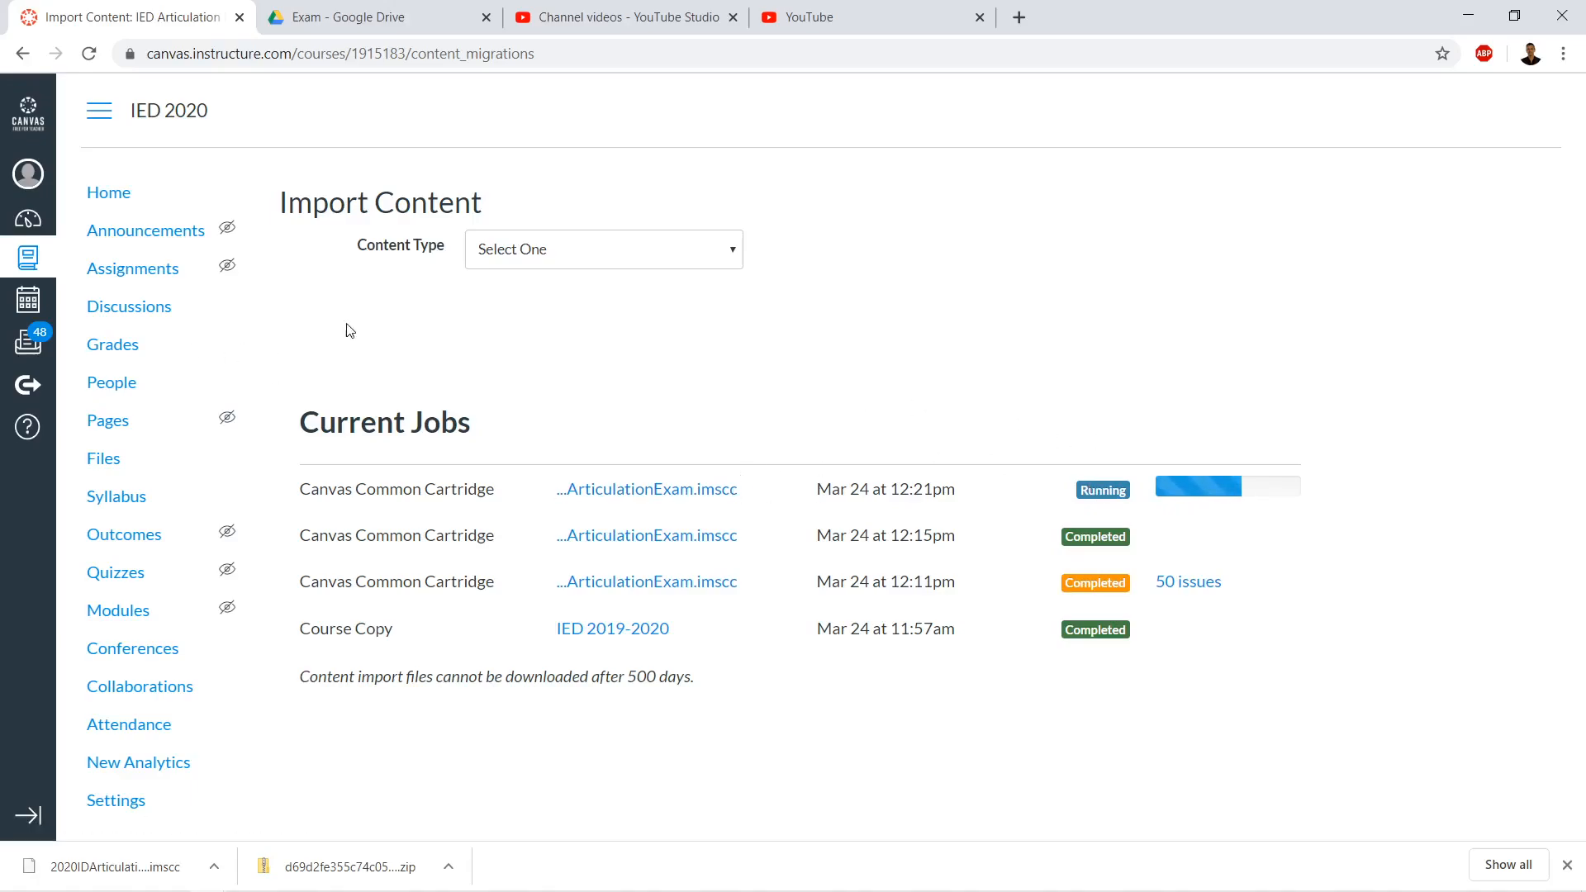
mouse_move(838, 451)
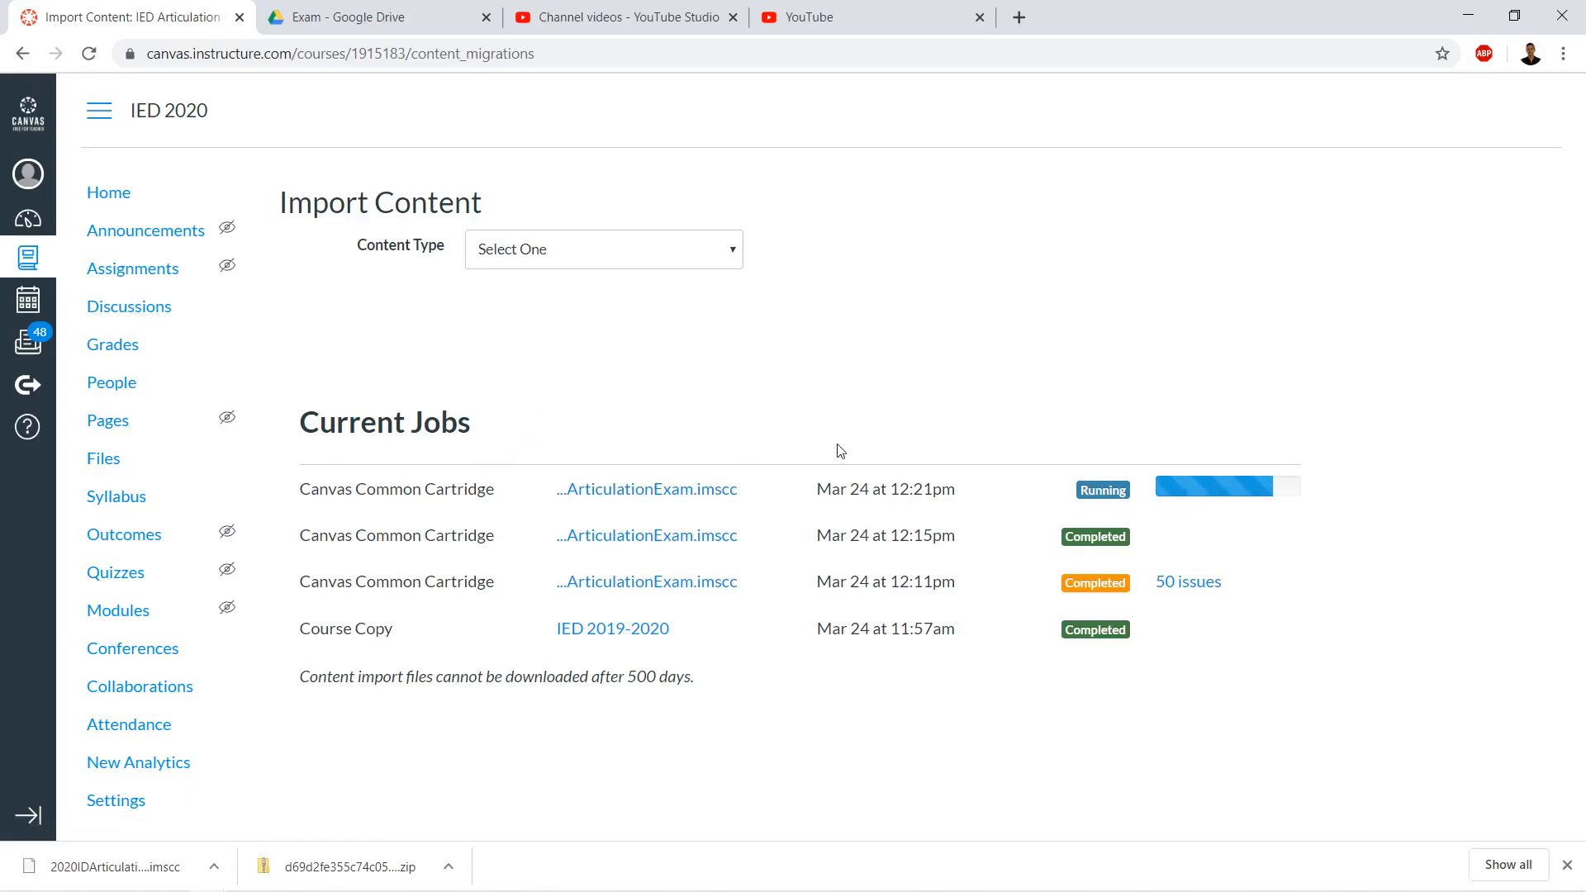
mouse_move(851, 556)
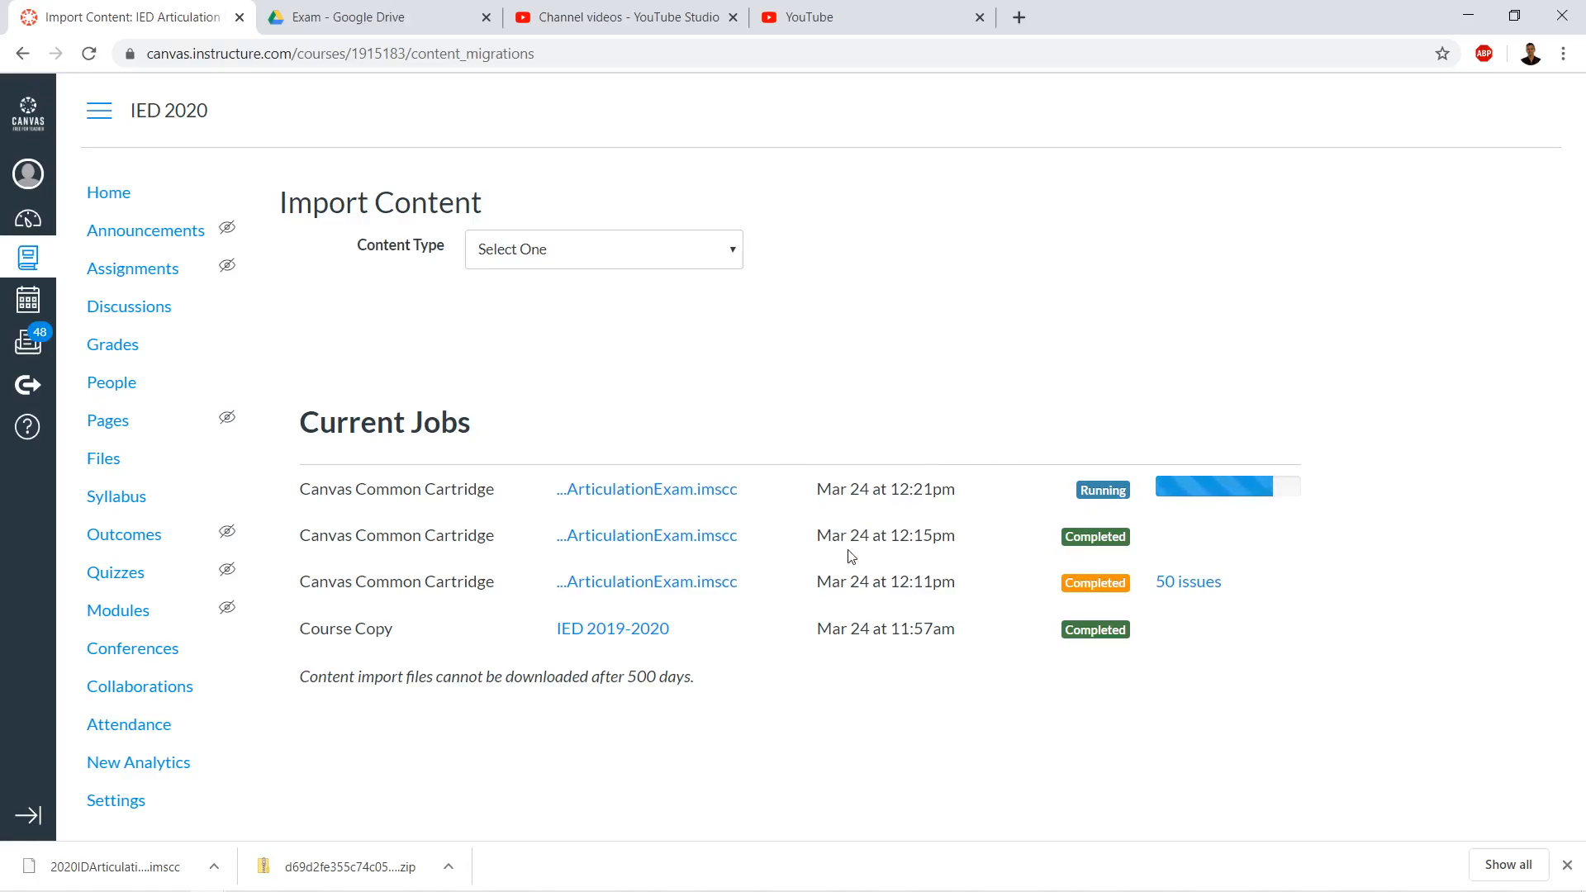
mouse_move(655, 382)
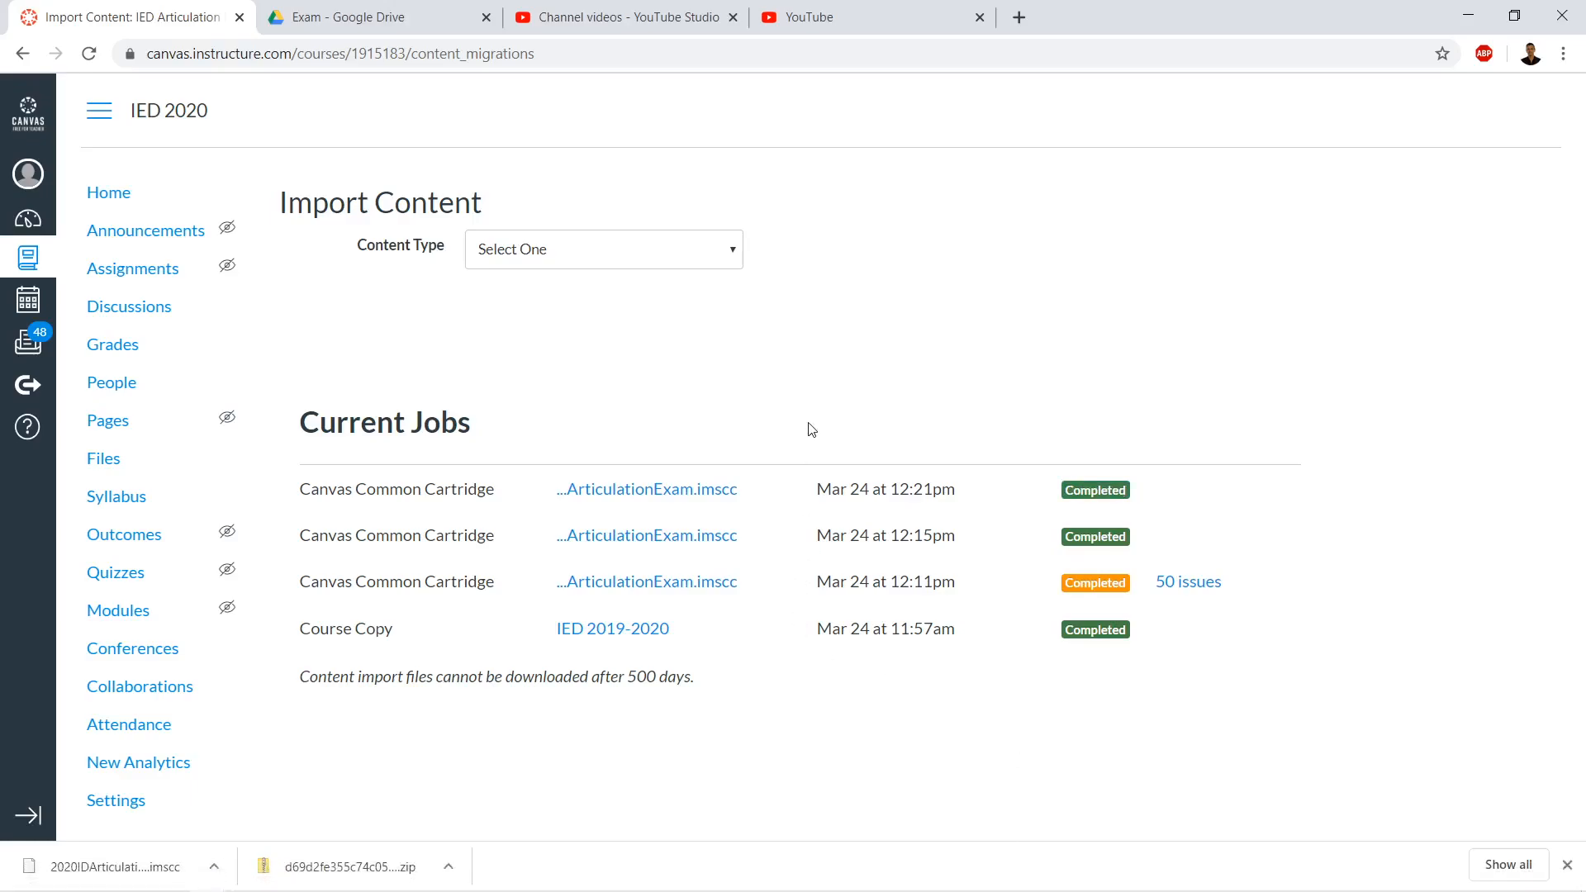
mouse_move(116, 572)
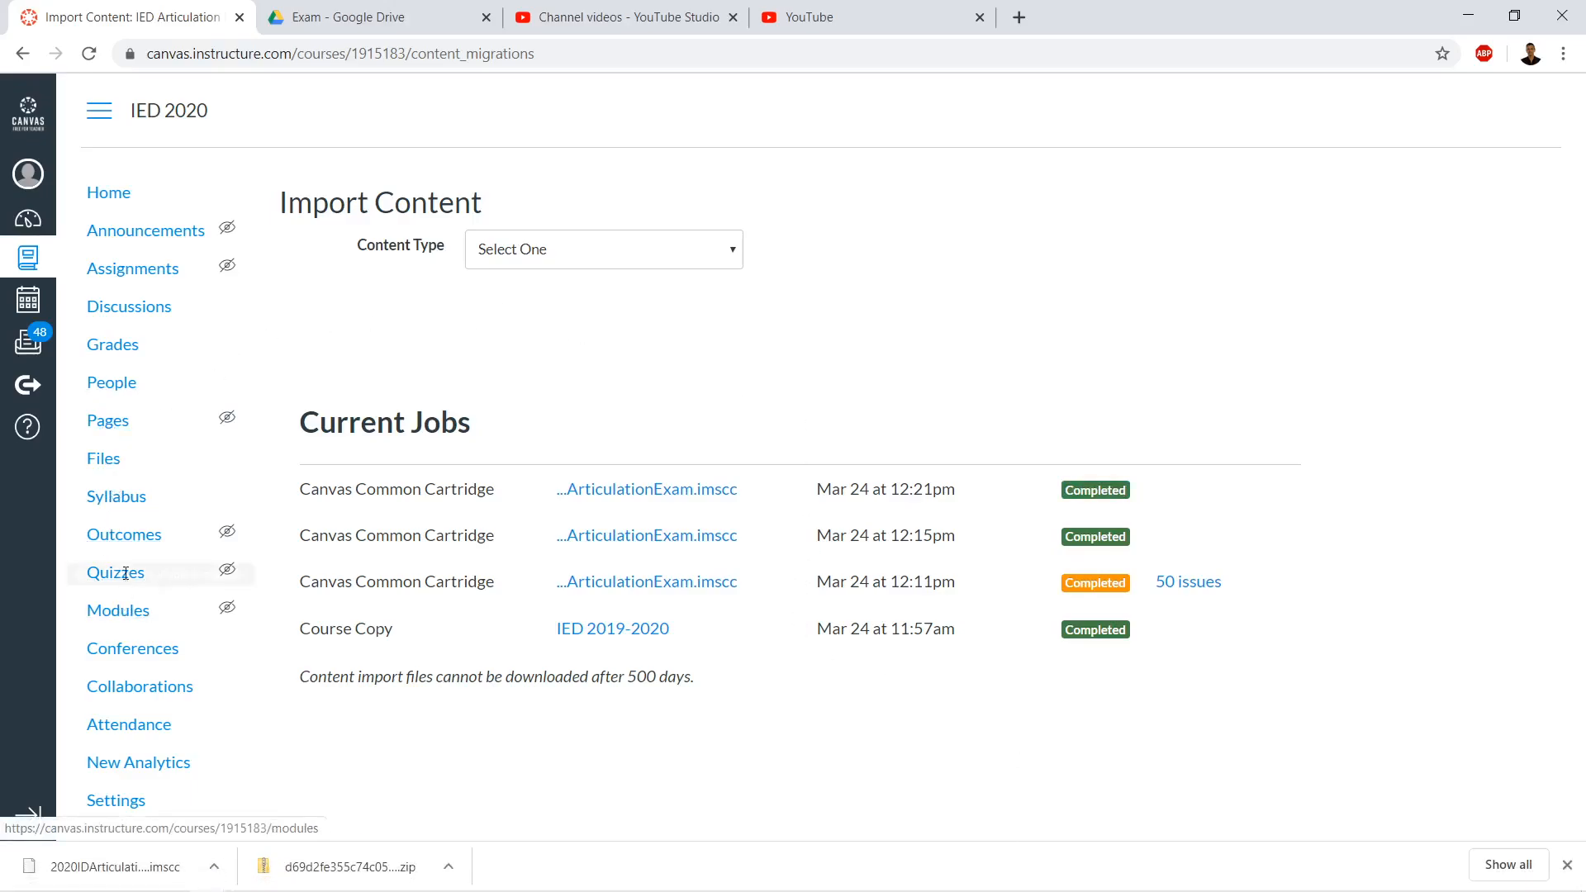
View Quizzes to confirm ID Articulation Exam 2019 -2020 is listed, then head to Modules
left_click(115, 572)
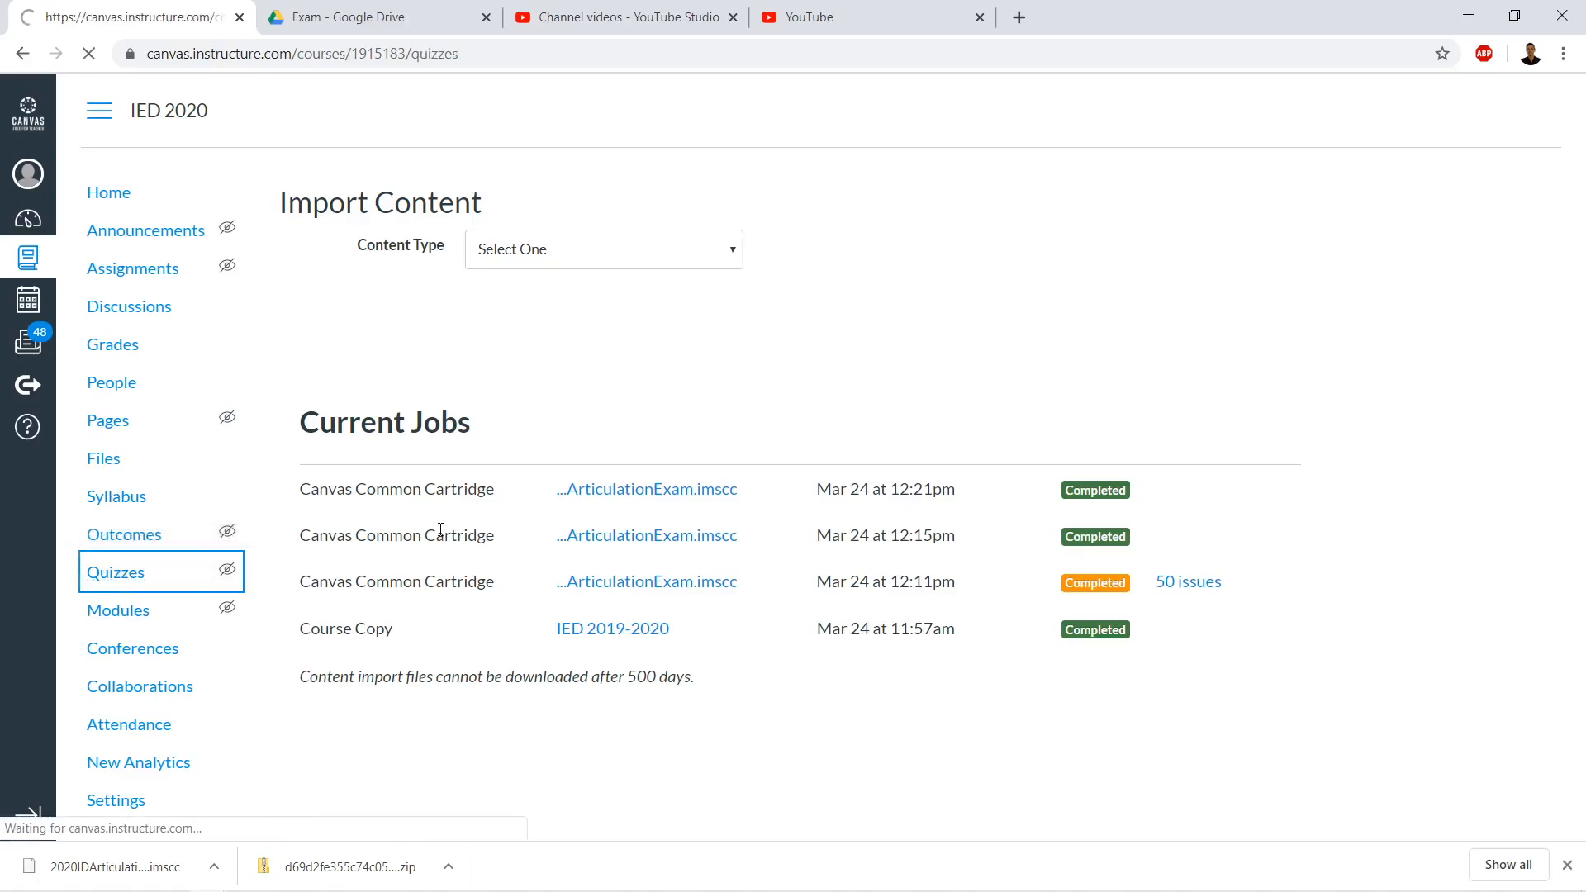
left_click(116, 571)
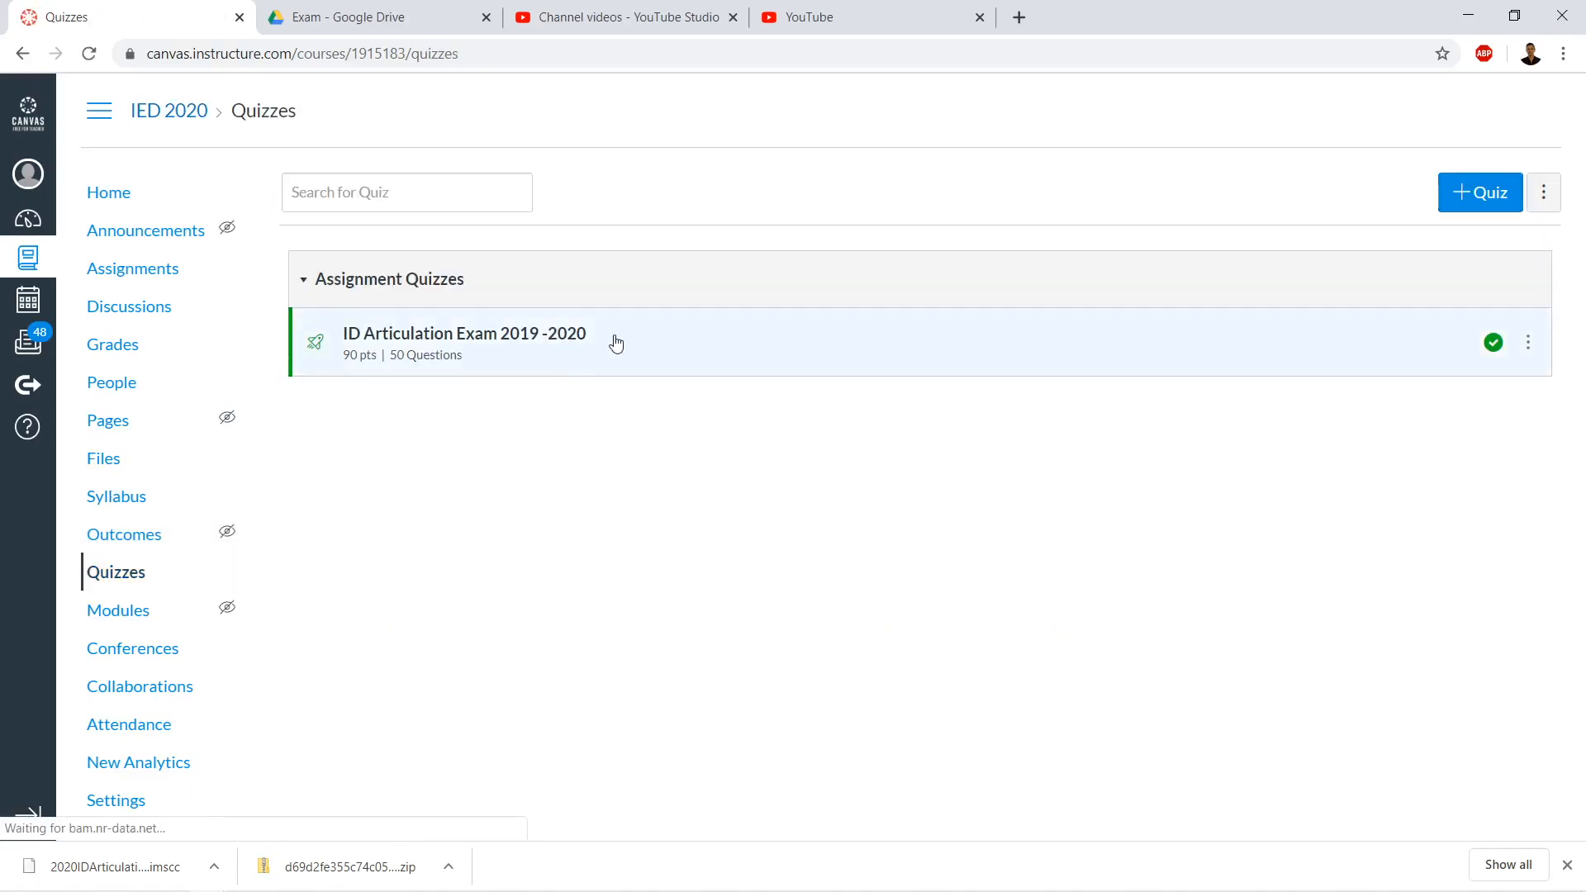
mouse_move(342, 483)
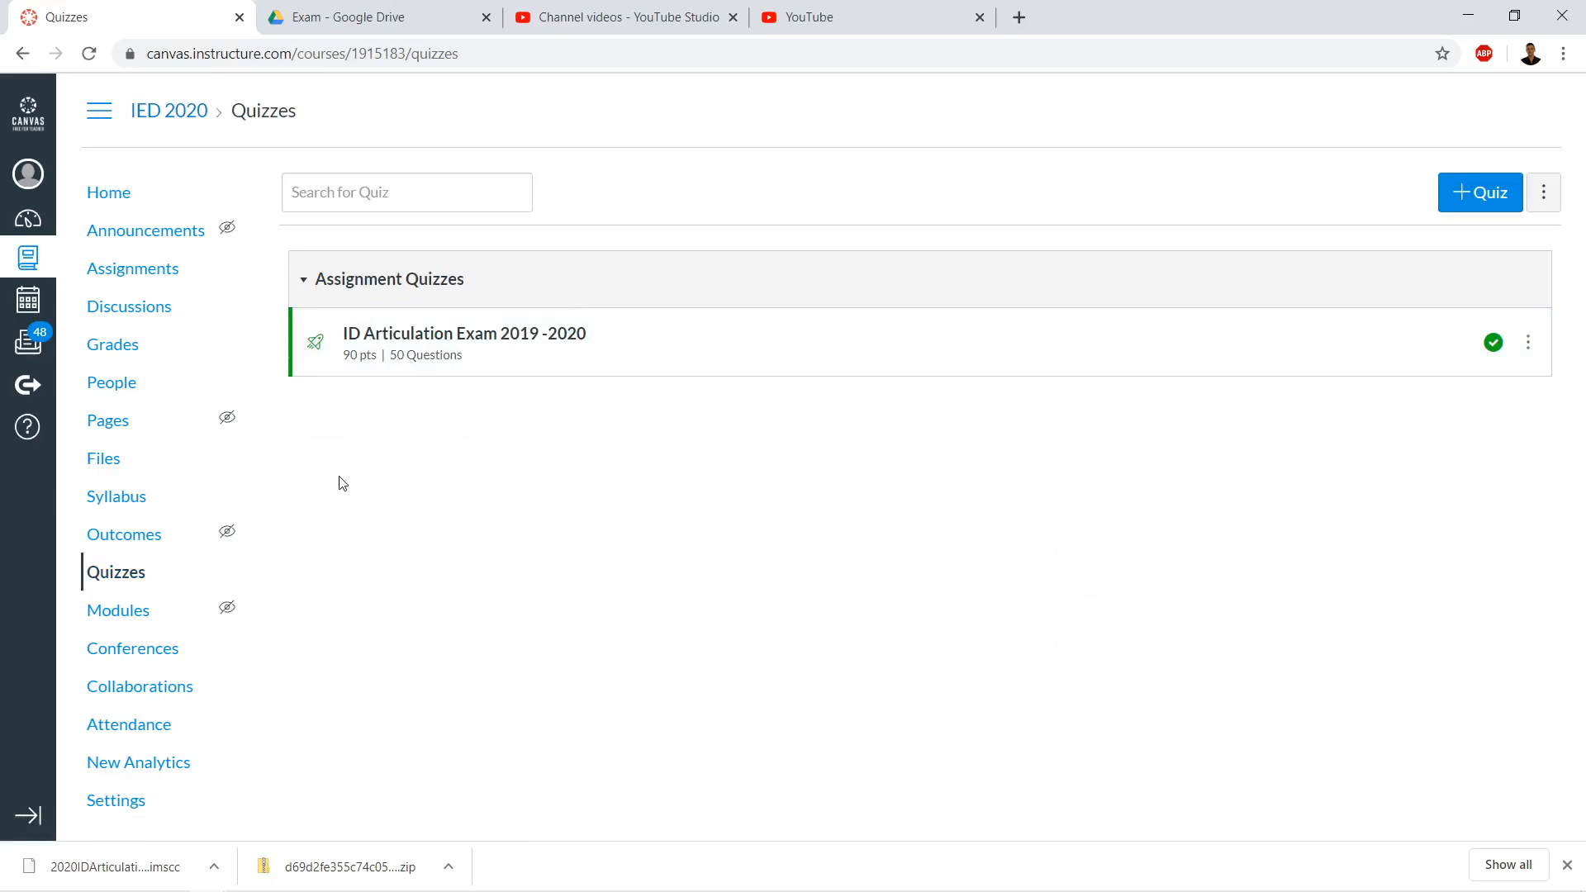
mouse_move(255, 491)
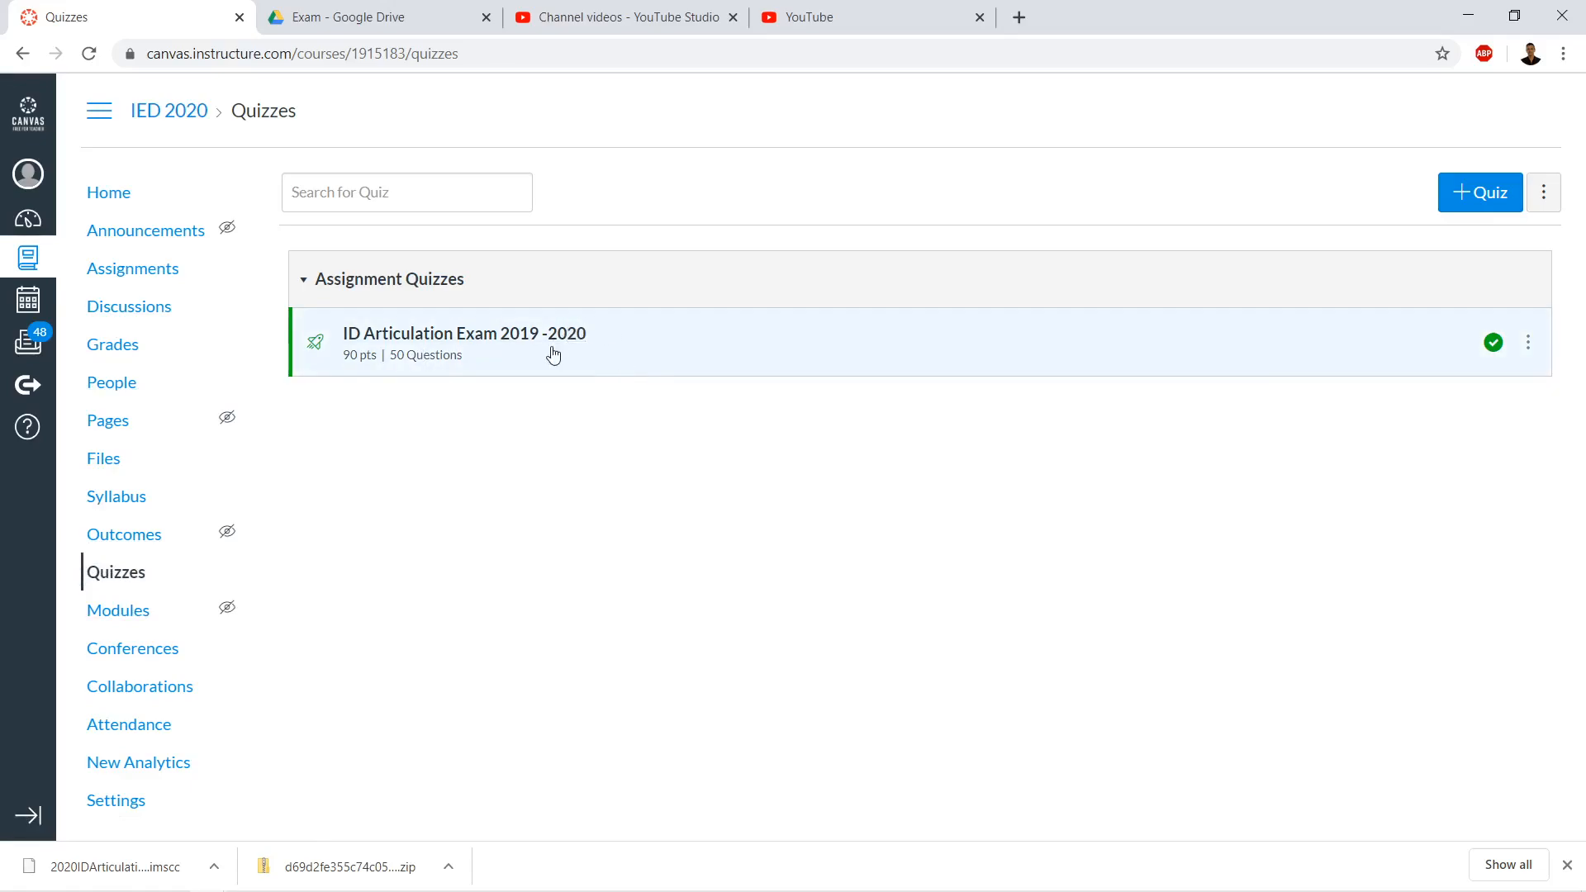
left_click(118, 610)
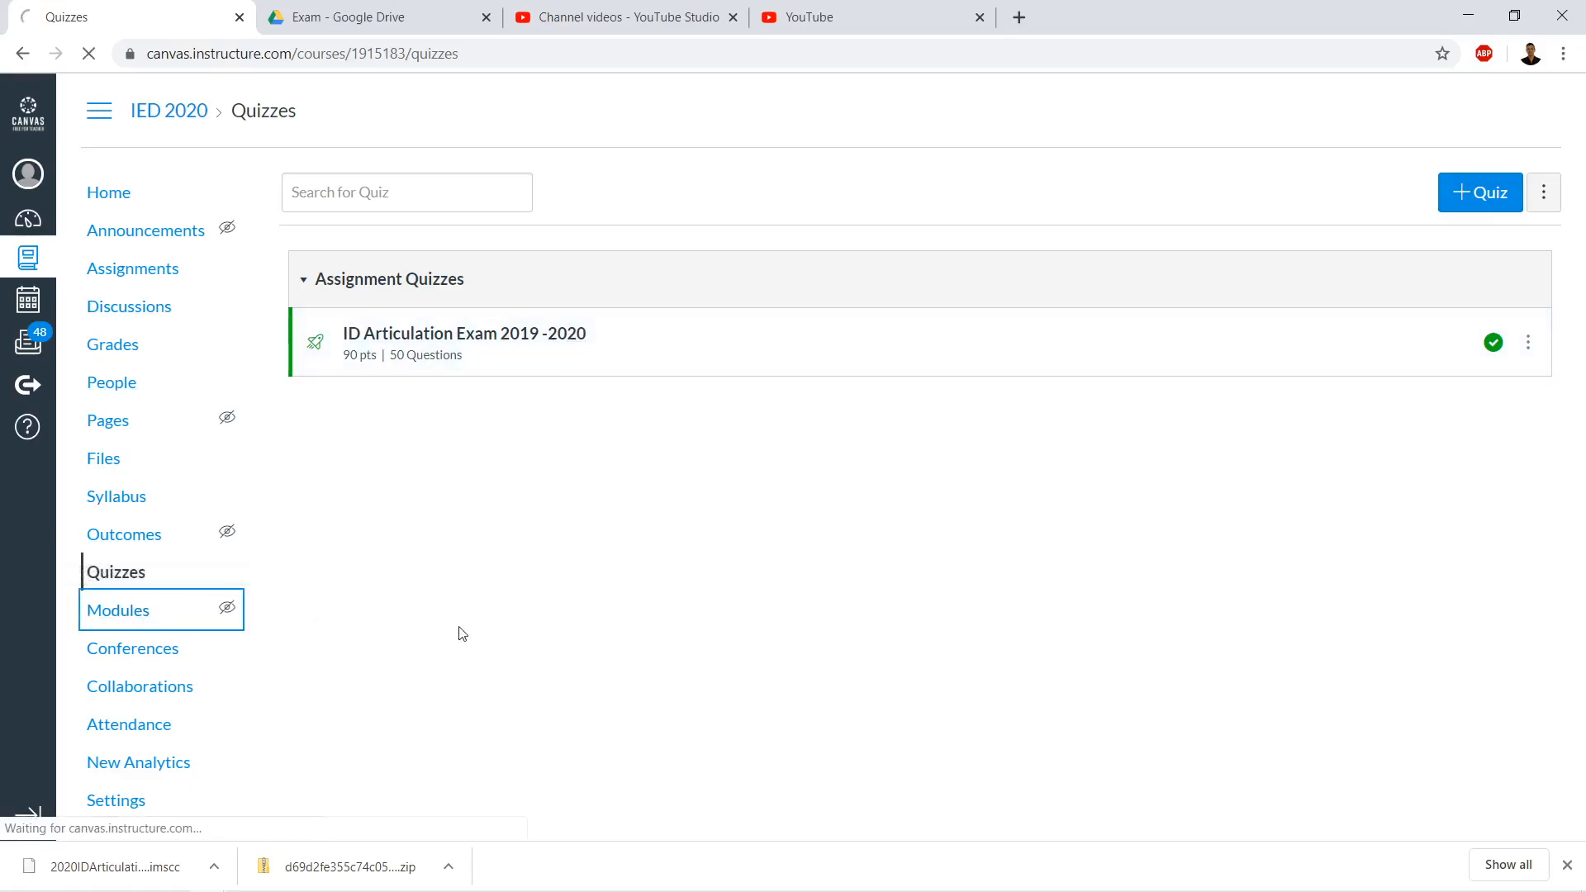
Add the ID Articulation Exam 2019 -2020 quiz as an item in the Exam module
left_click(118, 610)
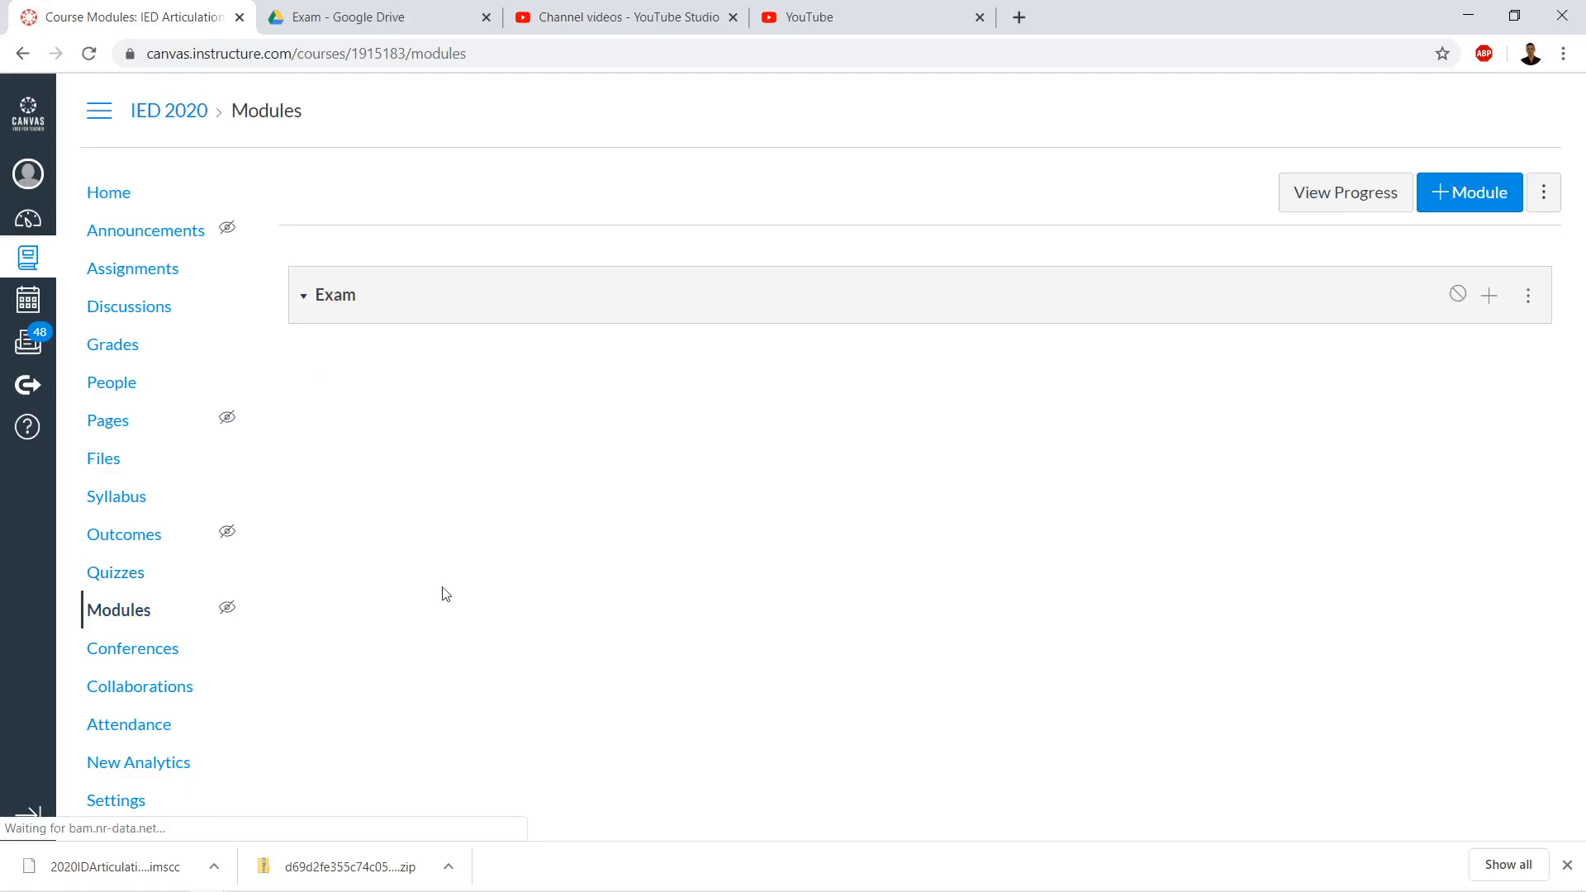
mouse_move(745, 334)
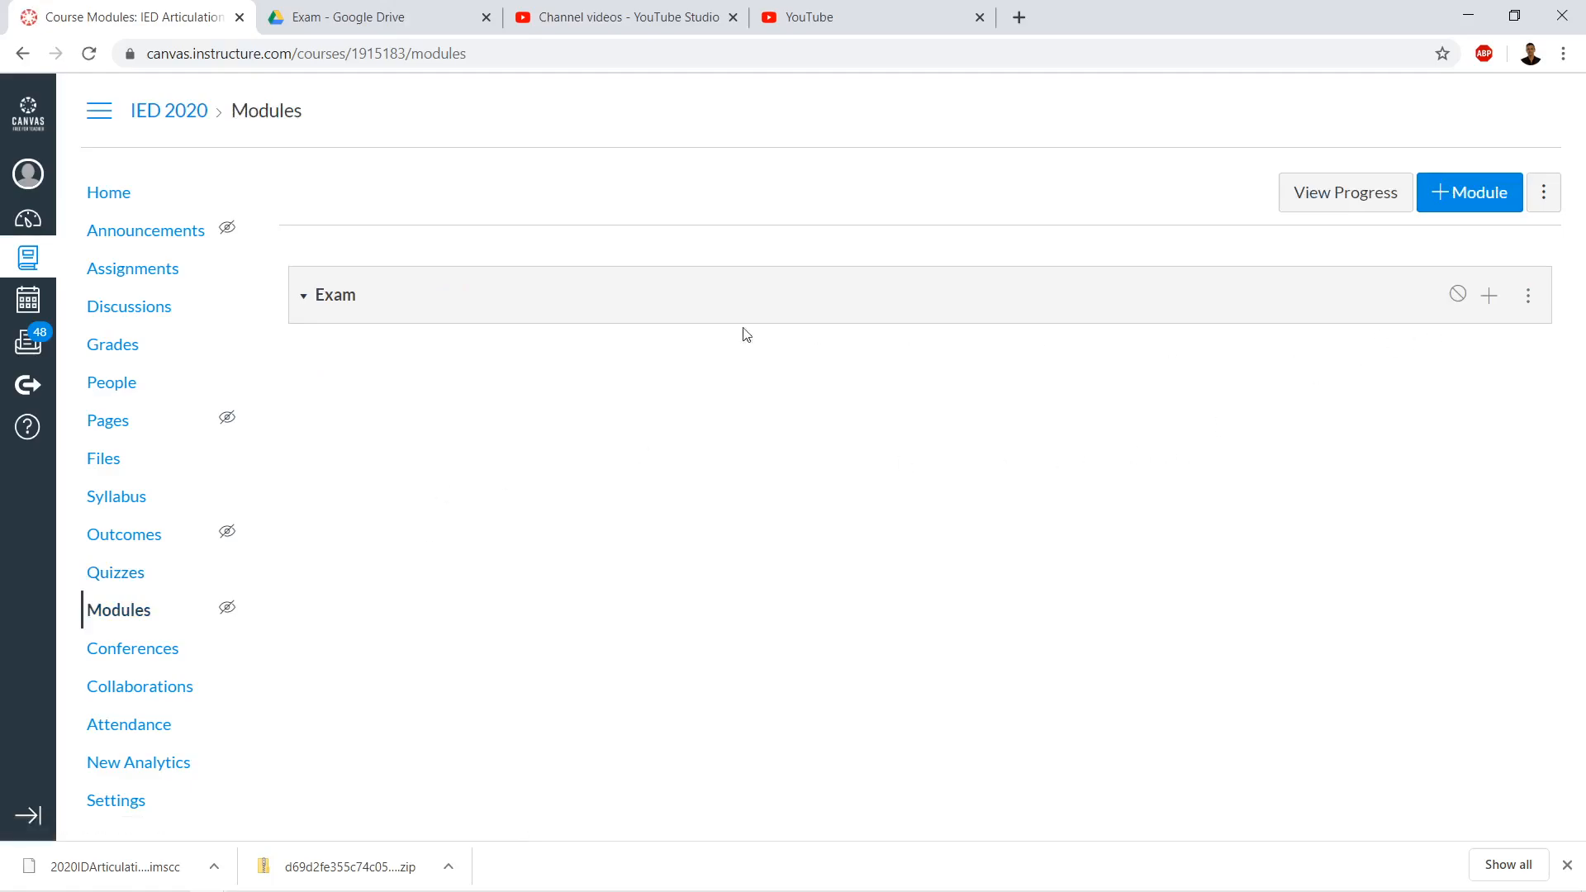
mouse_move(1488, 296)
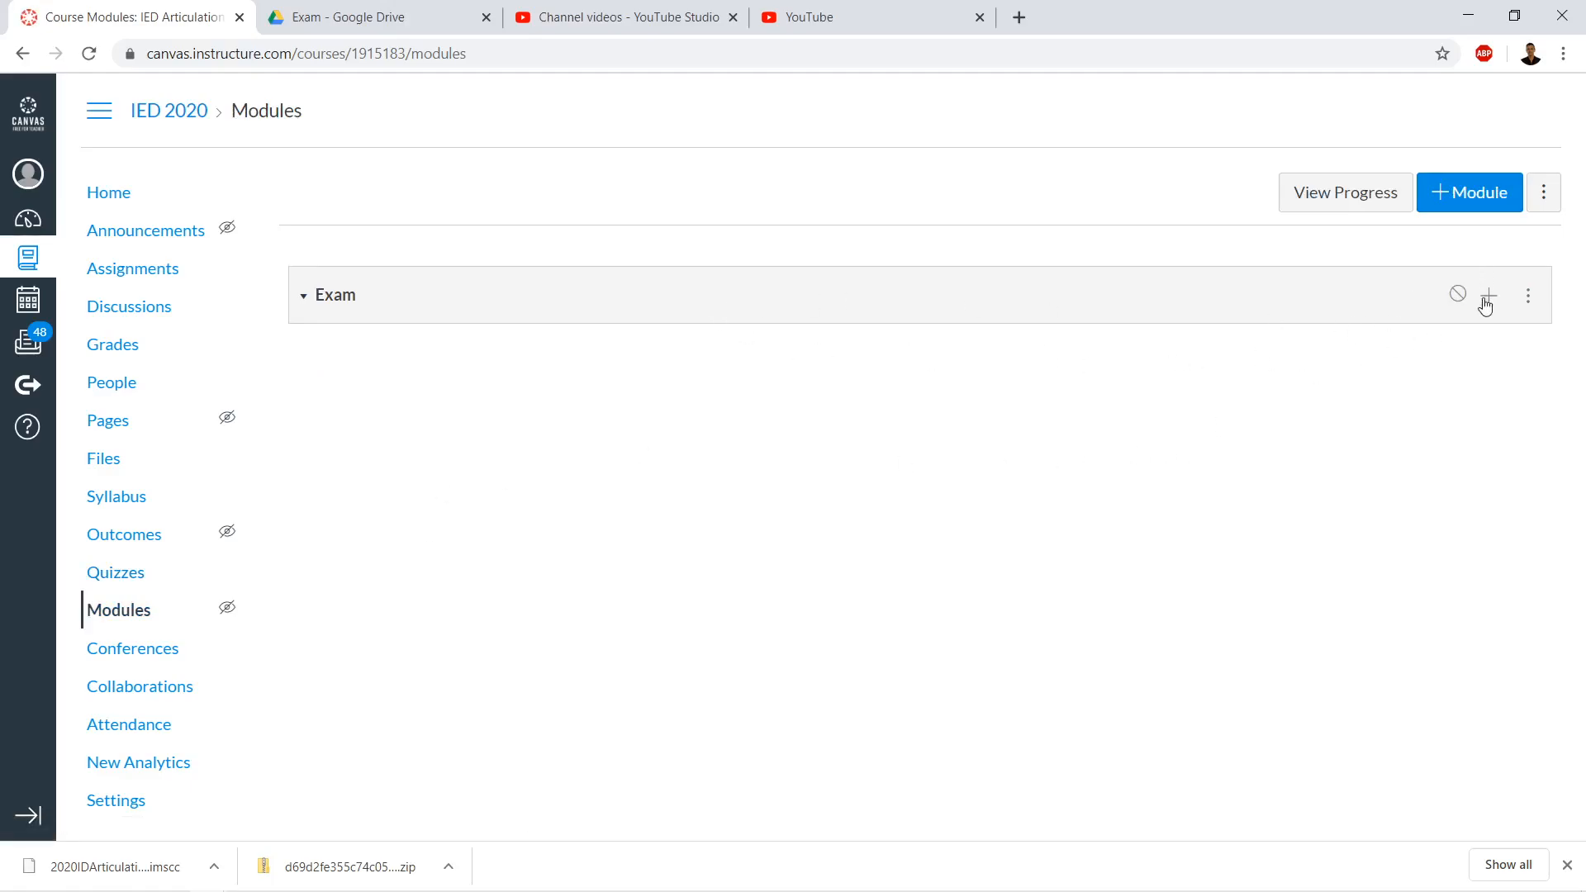
left_click(1487, 294)
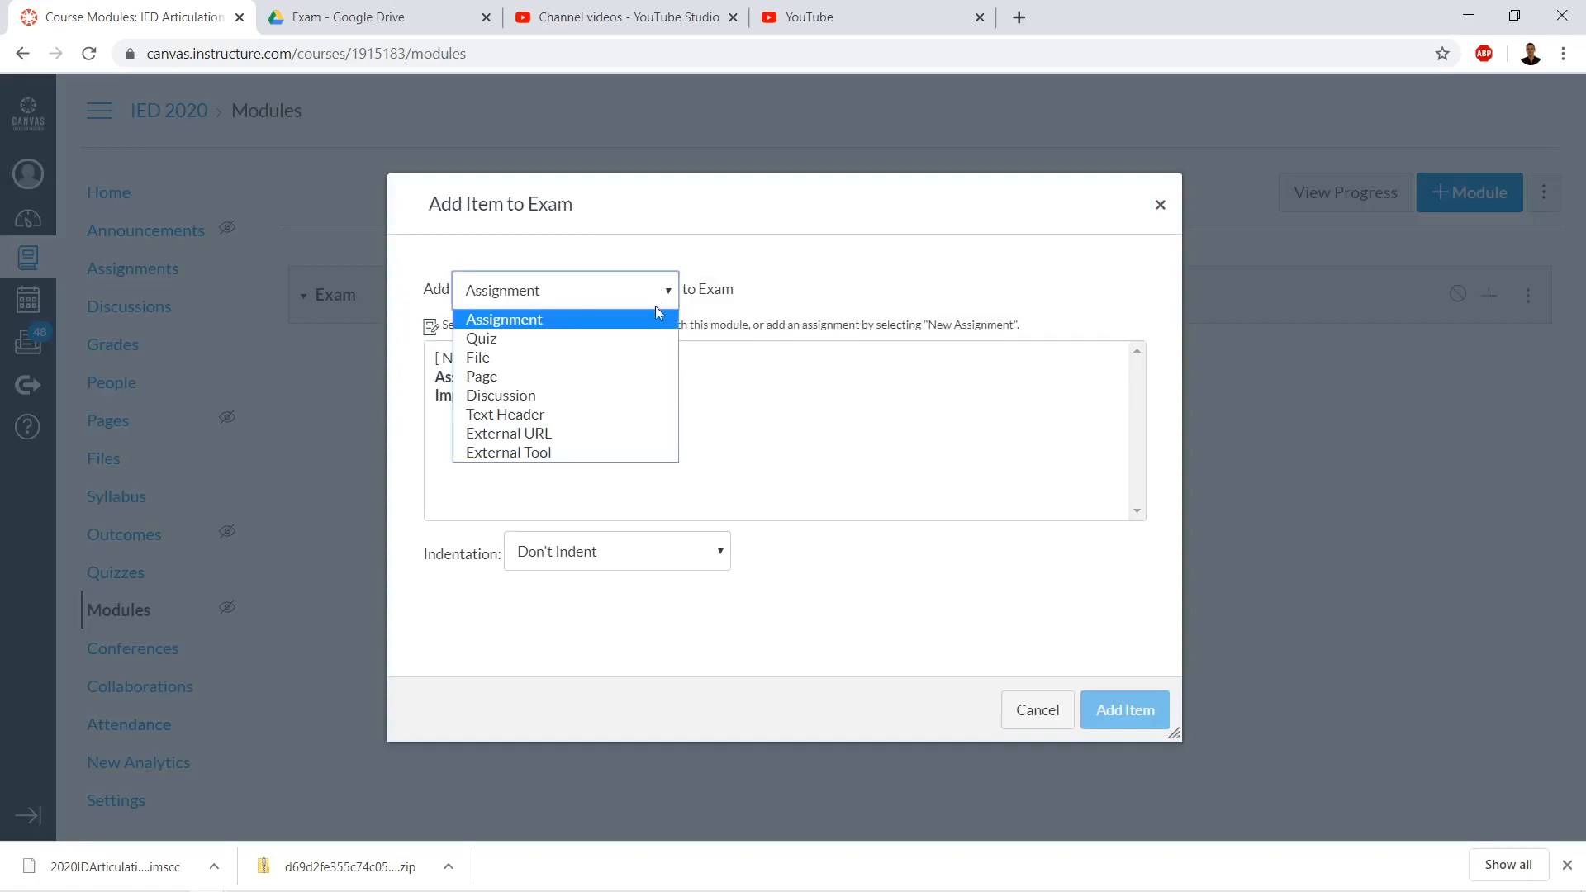
left_click(481, 338)
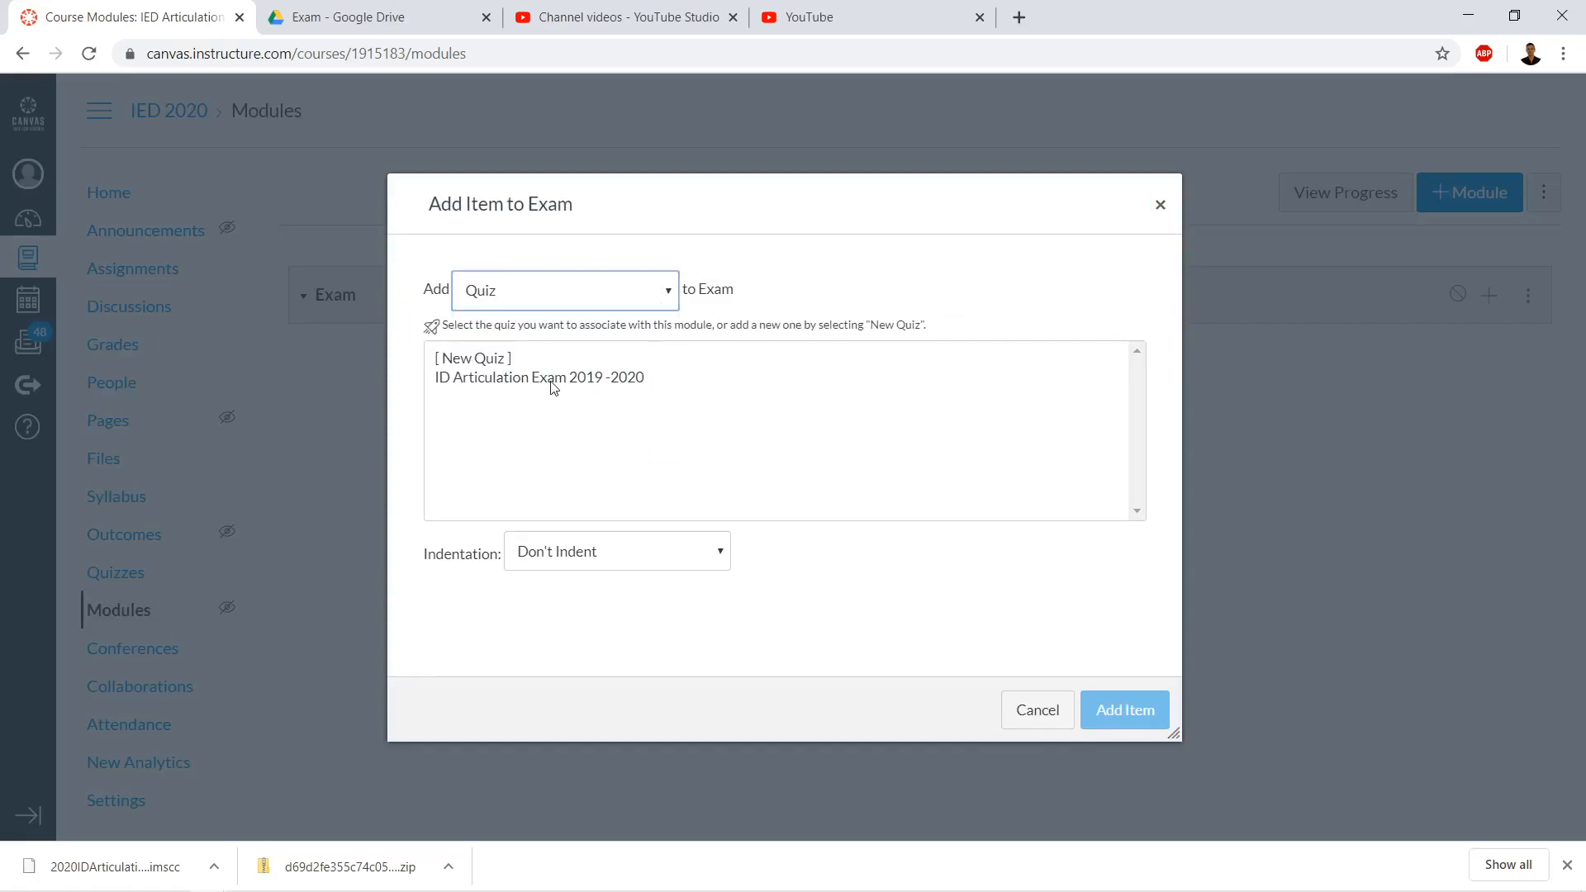
left_click(540, 378)
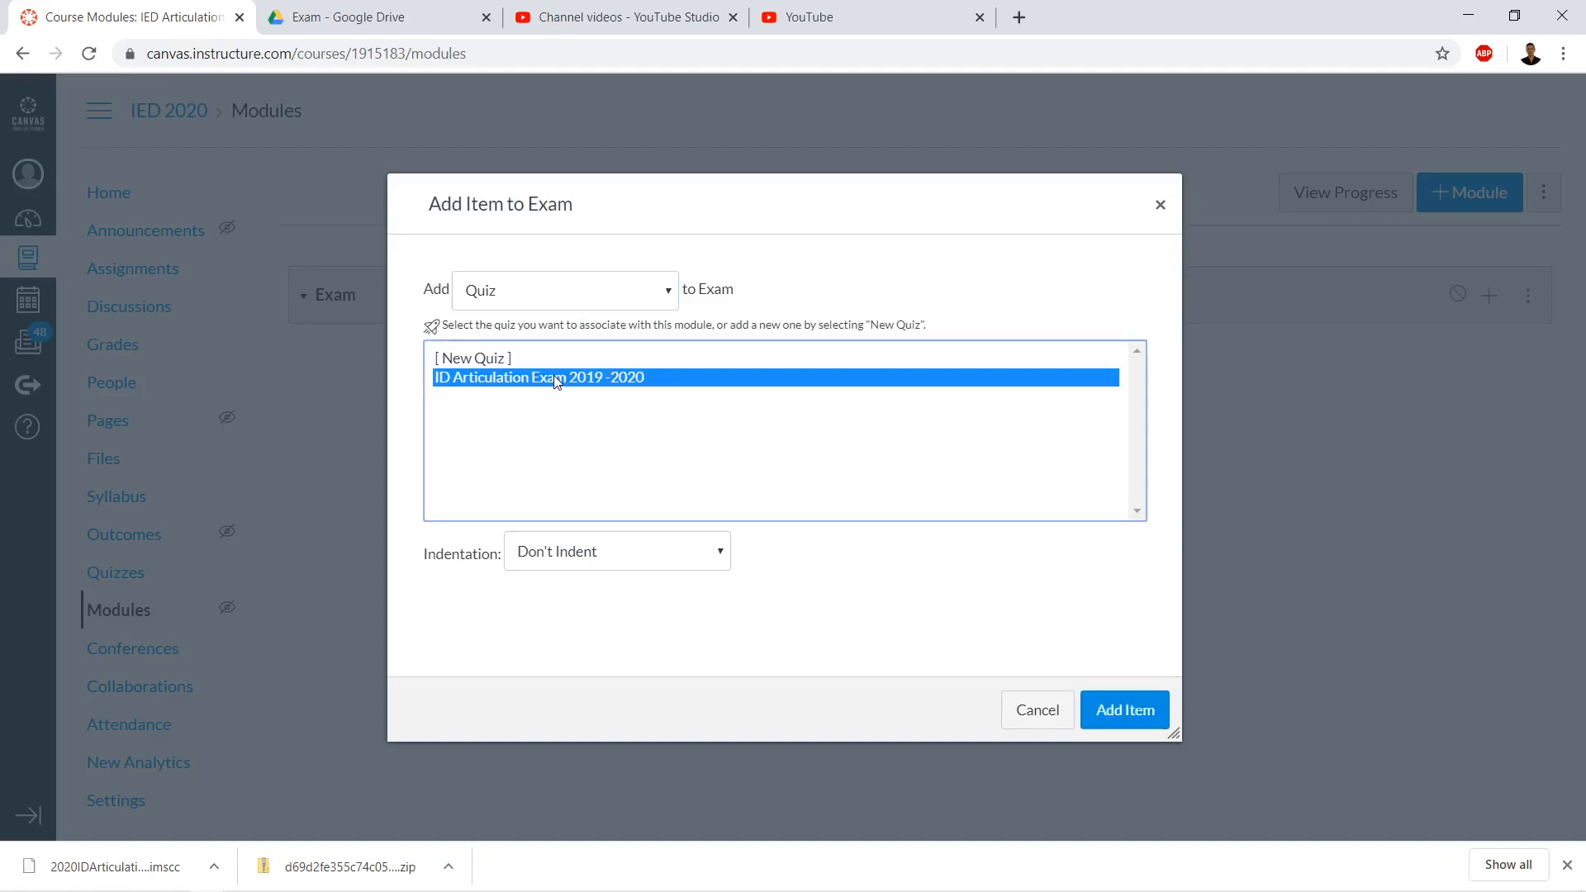
left_click(1123, 709)
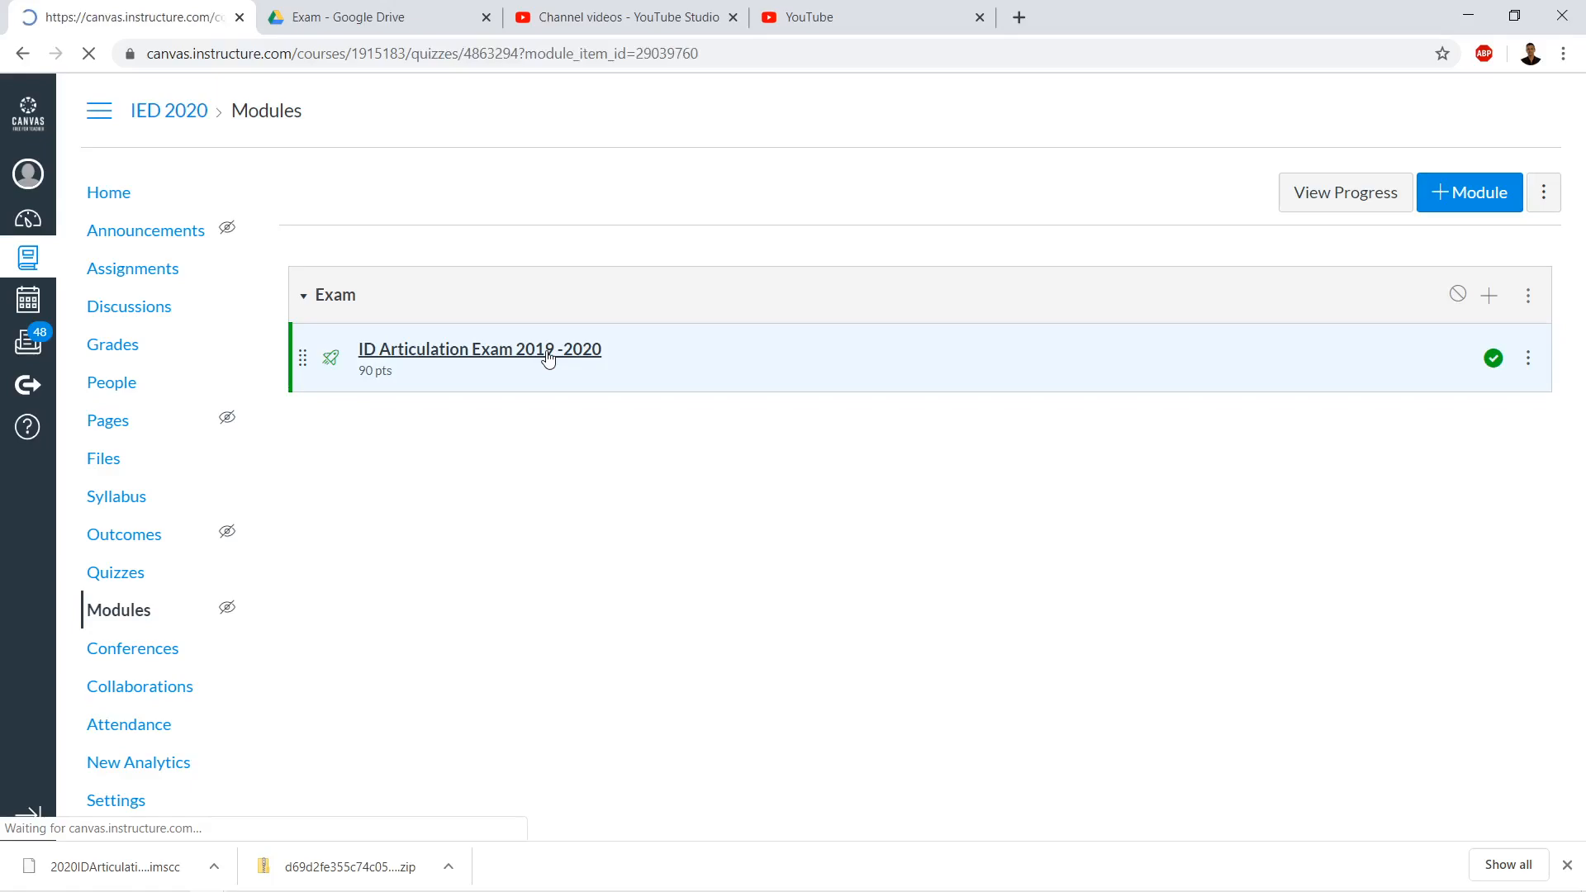
Open the ID Articulation Exam 2019 -2020 quiz page from the Exam module
left_click(478, 348)
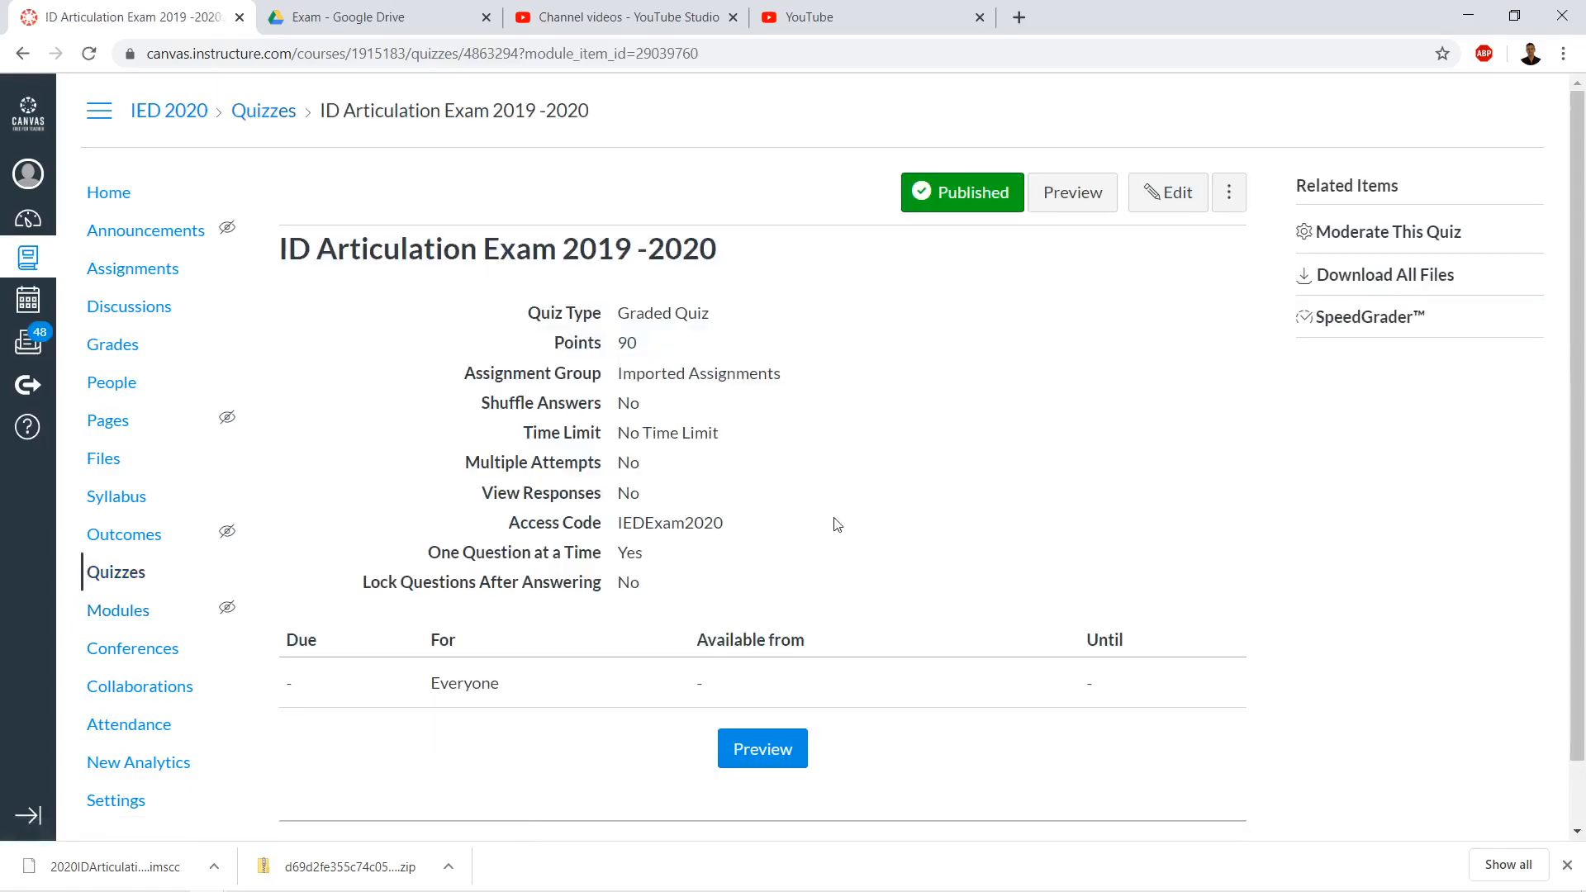
mouse_move(821, 518)
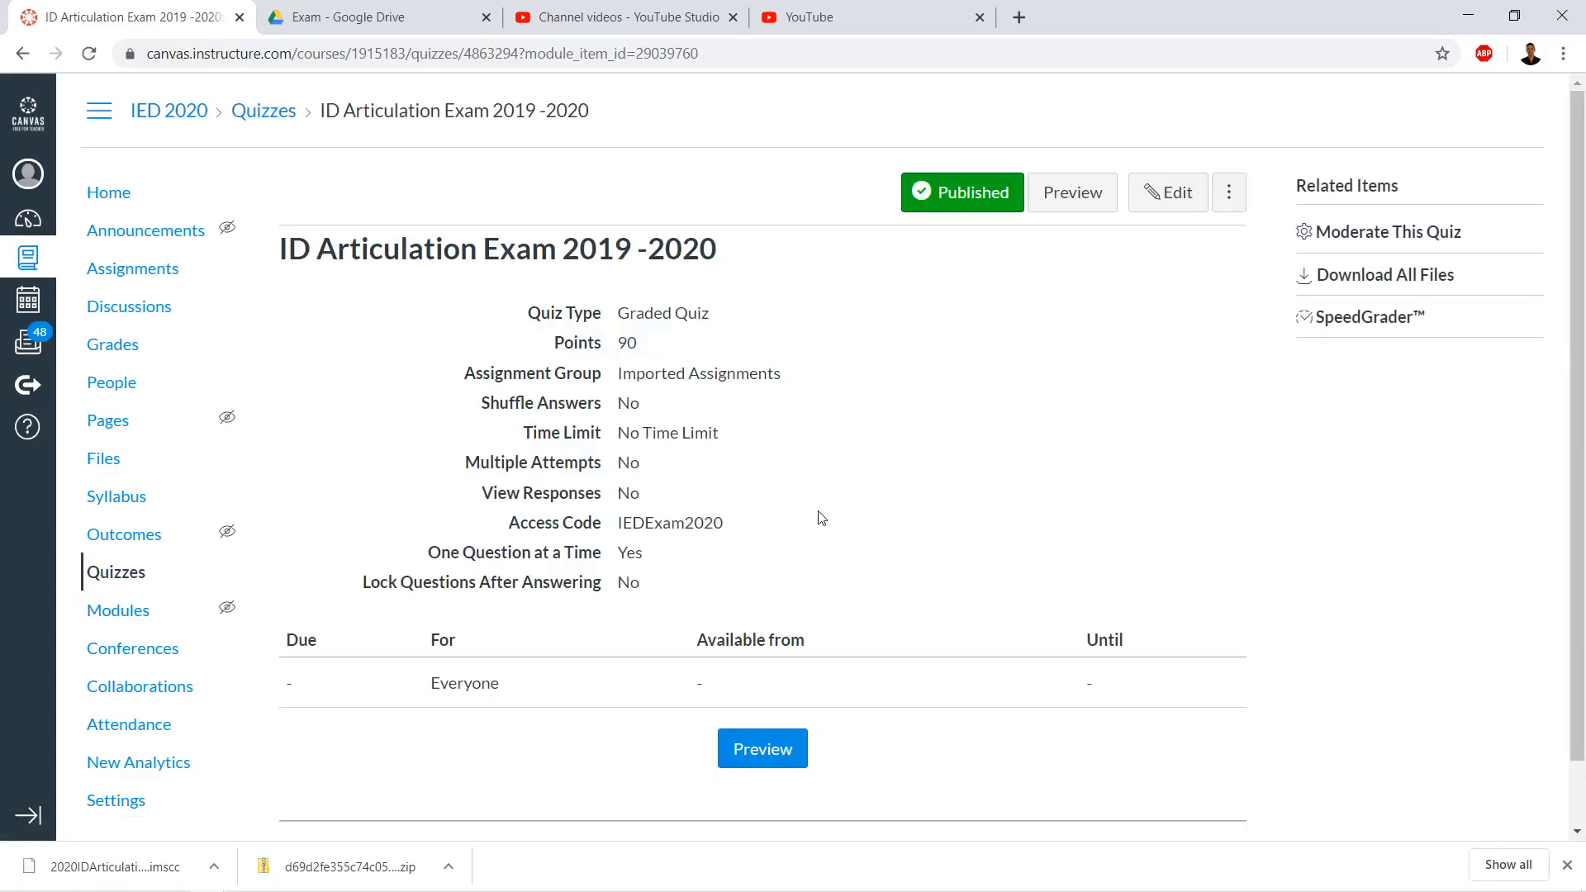